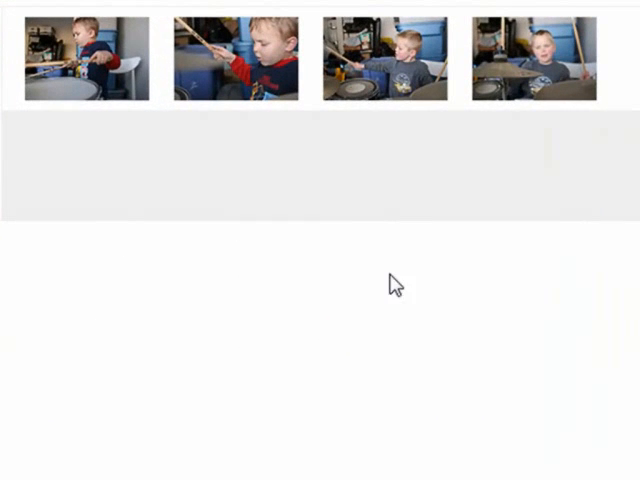
{"action": "mouse_move", "coordinate": [245, 45]}
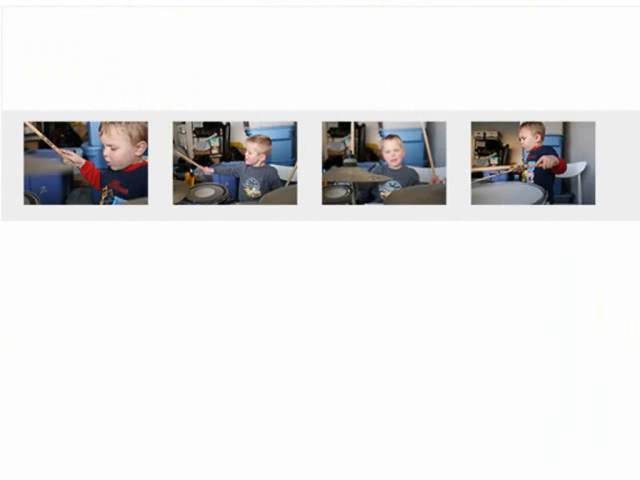
{"action": "mouse_move", "coordinate": [258, 177]}
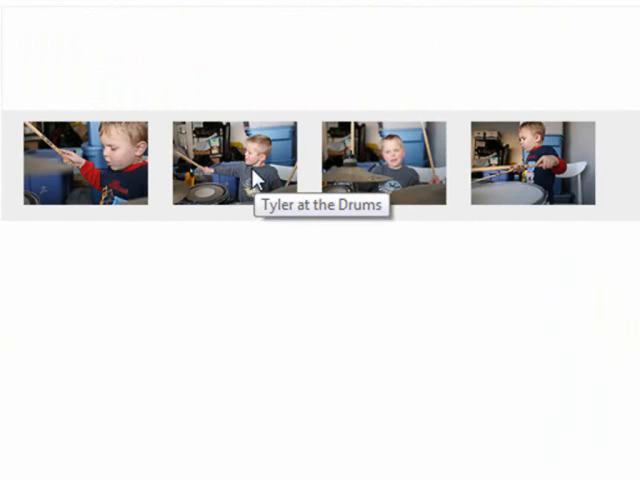
{"action": "mouse_move", "coordinate": [258, 173]}
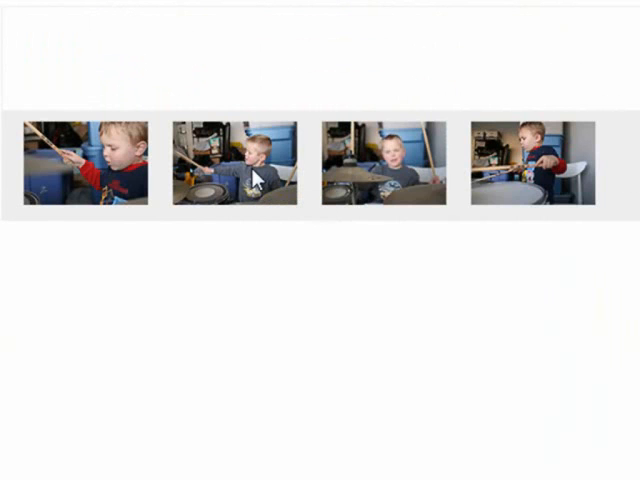
{"action": "mouse_move", "coordinate": [537, 158]}
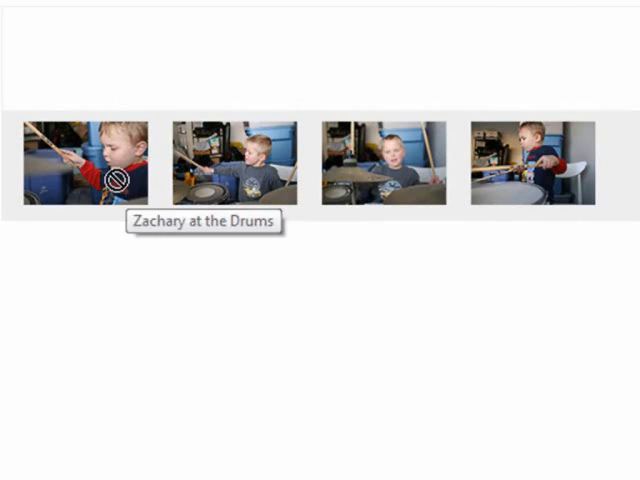
{"action": "mouse_move", "coordinate": [252, 175]}
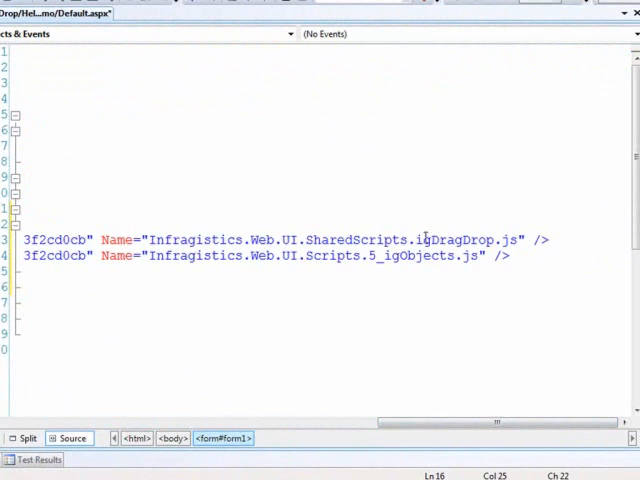
- Highlight the igDragDrop and 5_igObjects script references and scroll the markup horizontally
{"action": "double_click", "coordinate": [463, 239]}
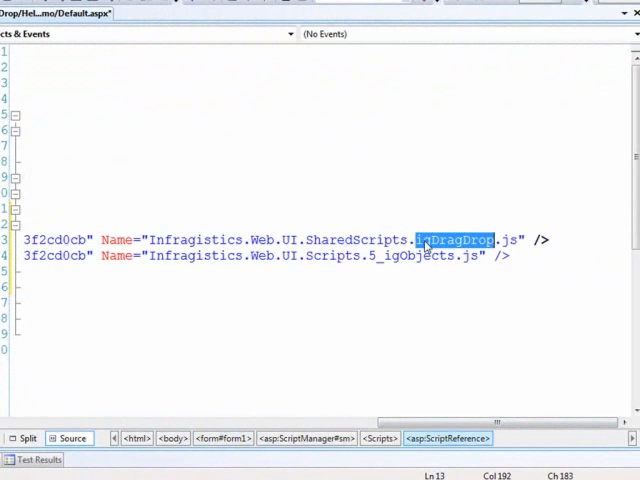
{"action": "left_click", "coordinate": [368, 255]}
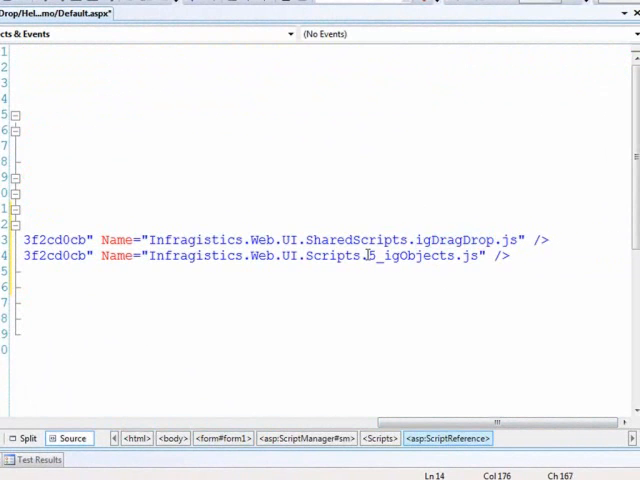
{"action": "double_click", "coordinate": [415, 256]}
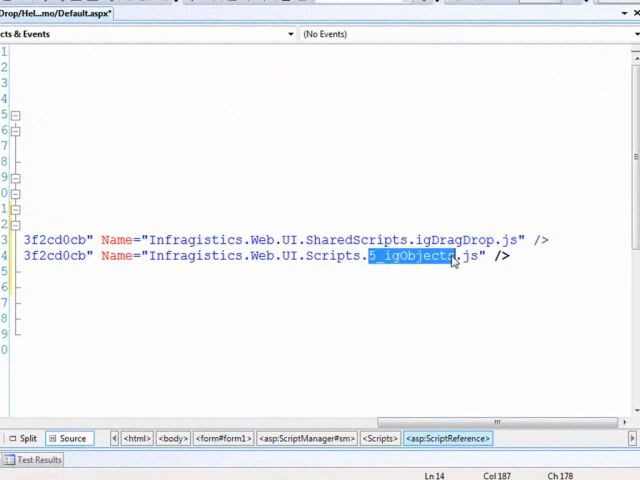
{"action": "mouse_move", "coordinate": [403, 358]}
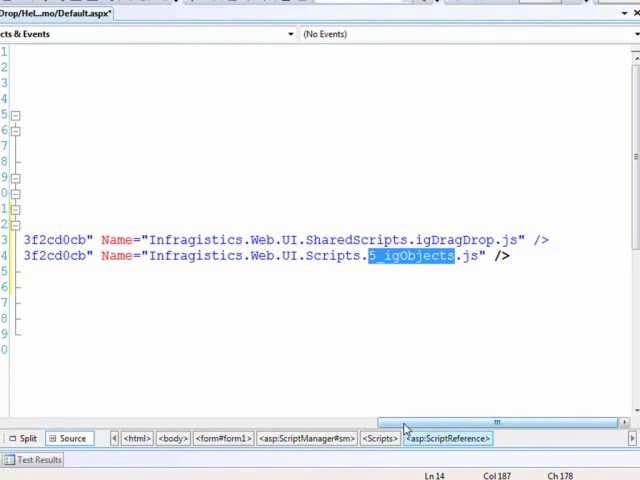
{"action": "left_click_drag", "start_coordinate": [405, 422], "coordinate": [355, 422]}
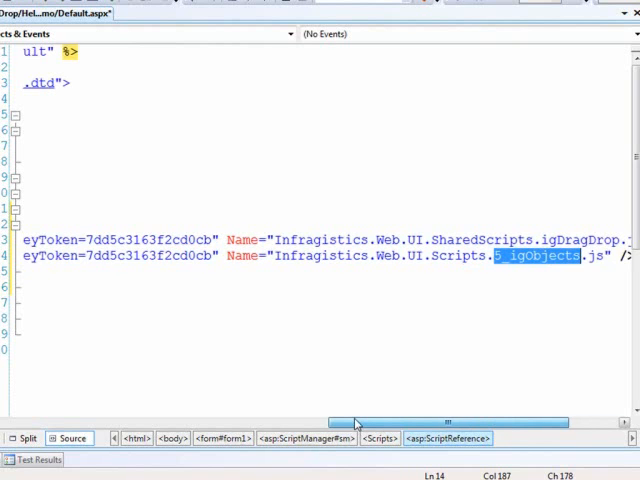
{"action": "left_click_drag", "start_coordinate": [355, 423], "coordinate": [270, 423]}
{"action": "type", "text": "<div id=\"destination\"></div>"}
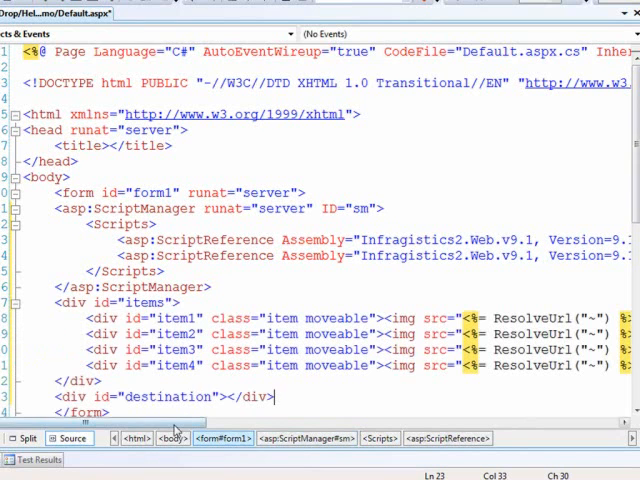
{"action": "scroll", "scroll_direction": "right", "scroll_amount": 3}
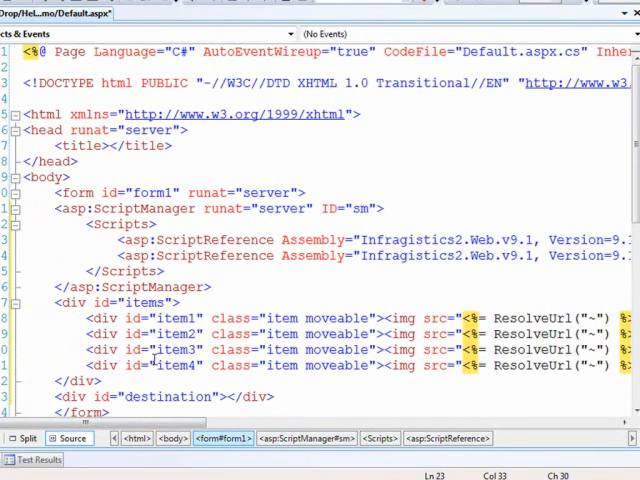
{"action": "double_click", "coordinate": [280, 318]}
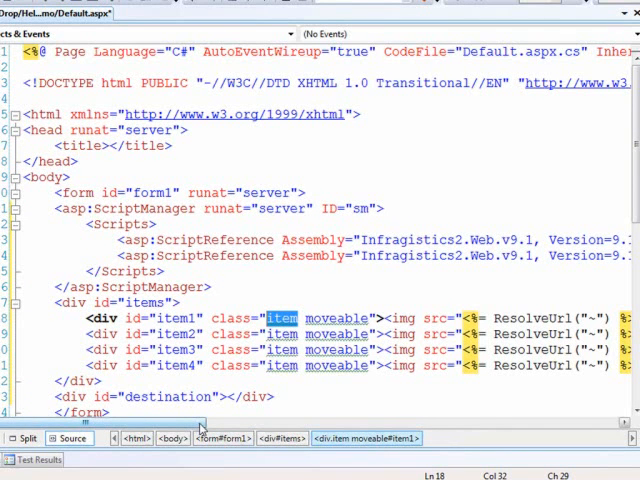
{"action": "mouse_move", "coordinate": [335, 318]}
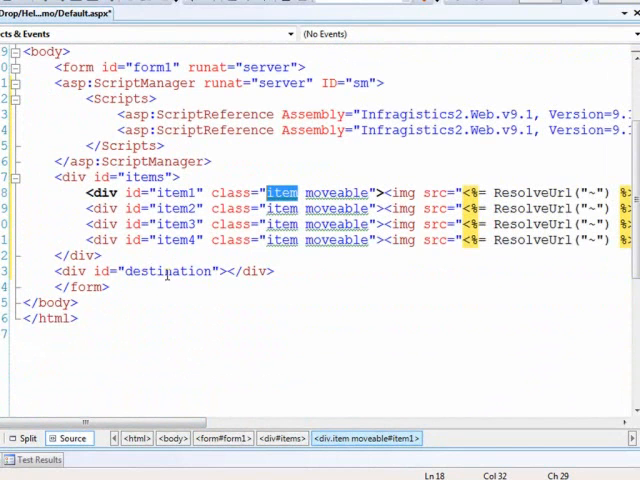
{"action": "left_click", "coordinate": [207, 114]}
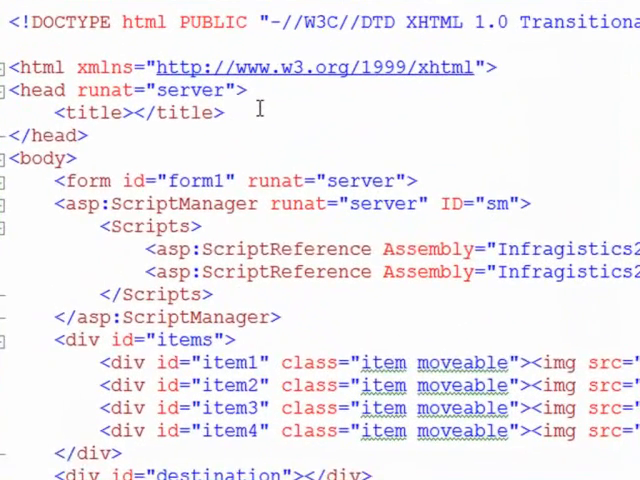
- Add a script block that registers app_loaded via Sys.Application.add_load and declares function app_loaded()
{"action": "type", "text": "<script type=\"text/javascript\">"}
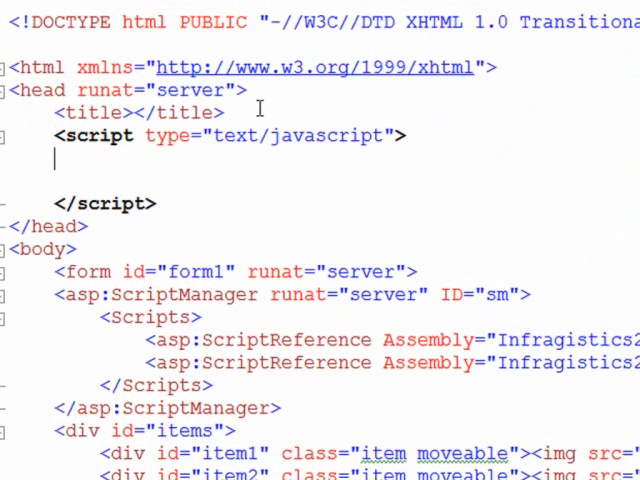
{"action": "type", "text": "Sys."}
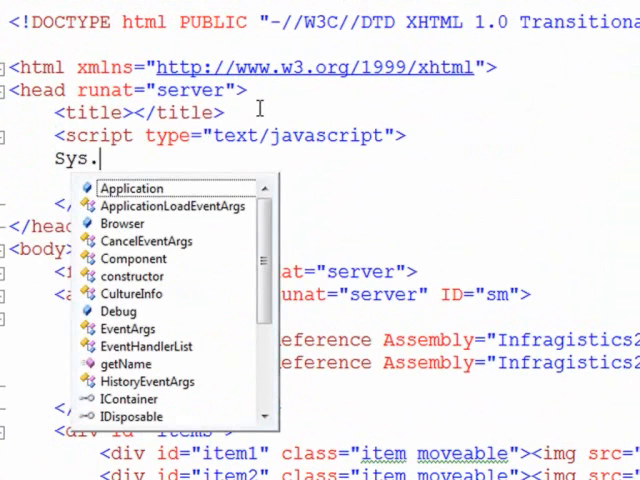
{"action": "type", "text": "Application.add_load"}
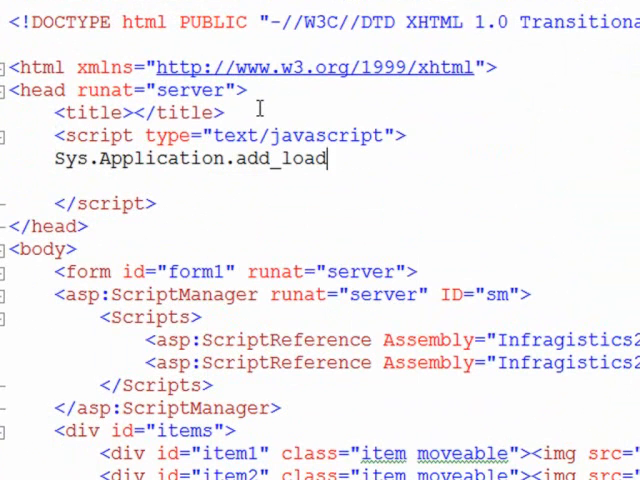
{"action": "type", "text": "("}
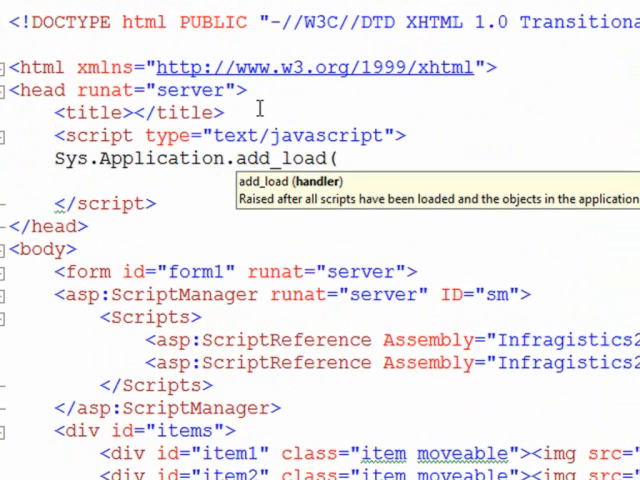
{"action": "type", "text": "app_loaded);"}
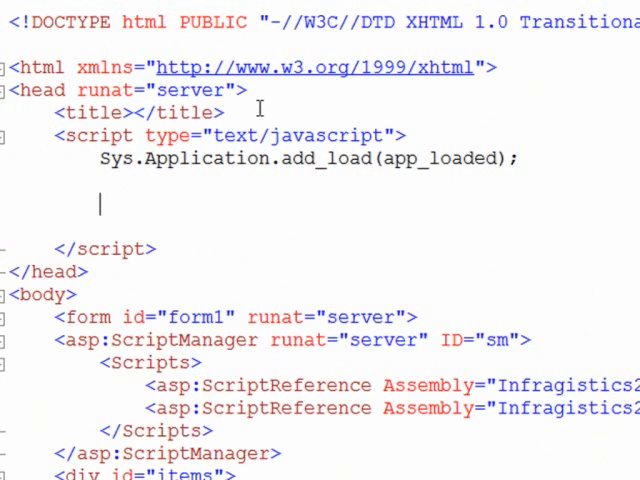
{"action": "type", "text": "function"}
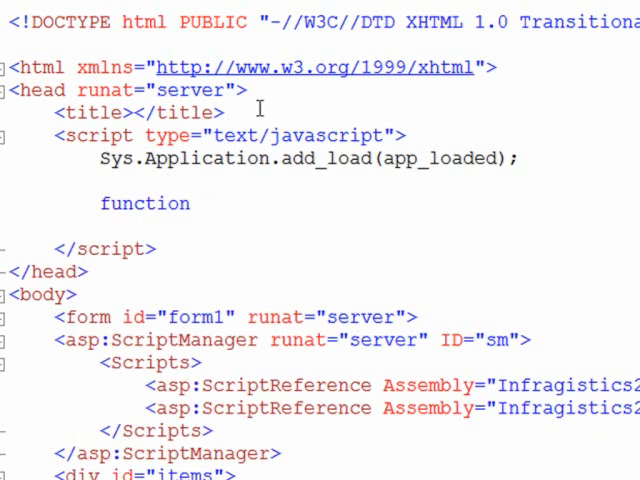
{"action": "type", "text": "app_loaded()"}
{"action": "type", "text": "{"}
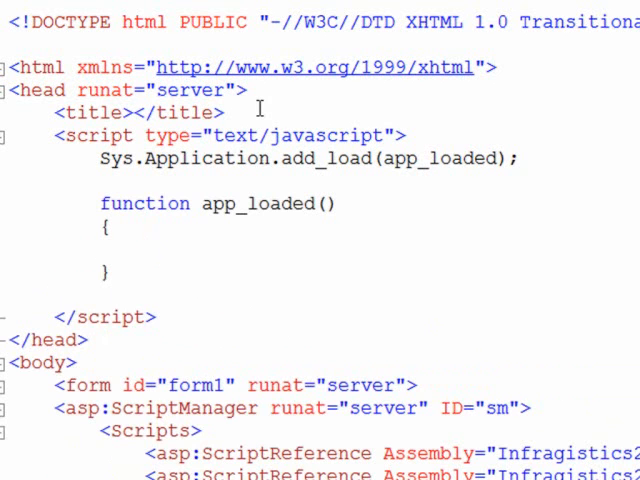
- In app_loaded, create a new $IG.DragDropBehavior dd and var items = $get("items")
{"action": "type", "text": "var dd ="}
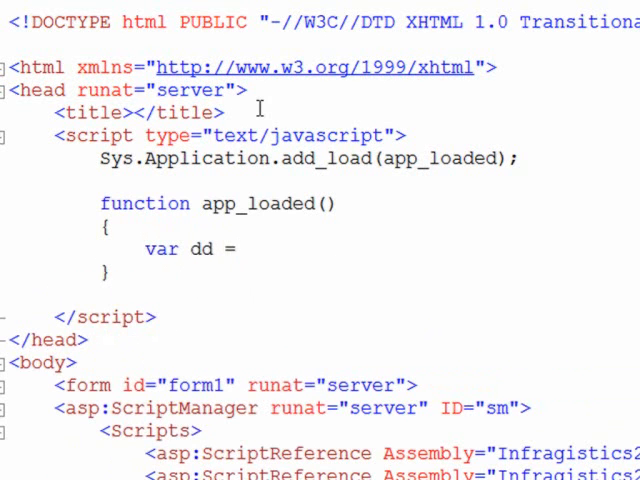
{"action": "type", "text": "new"}
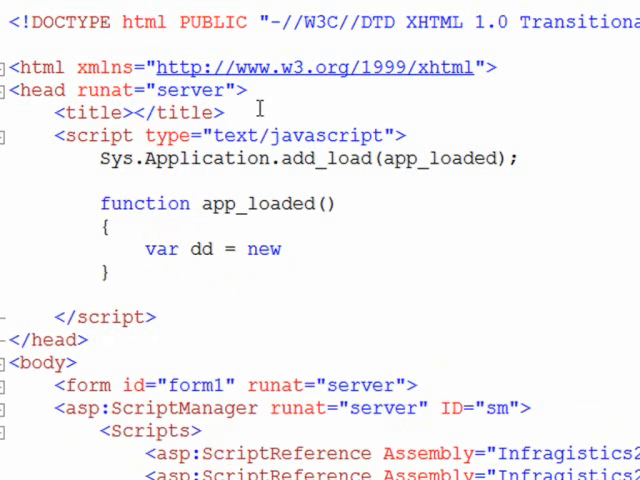
{"action": "type", "text": "$ig"}
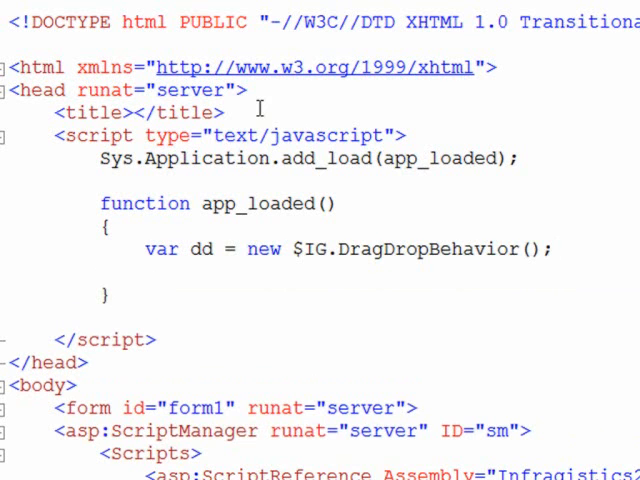
{"action": "type", "text": "var"}
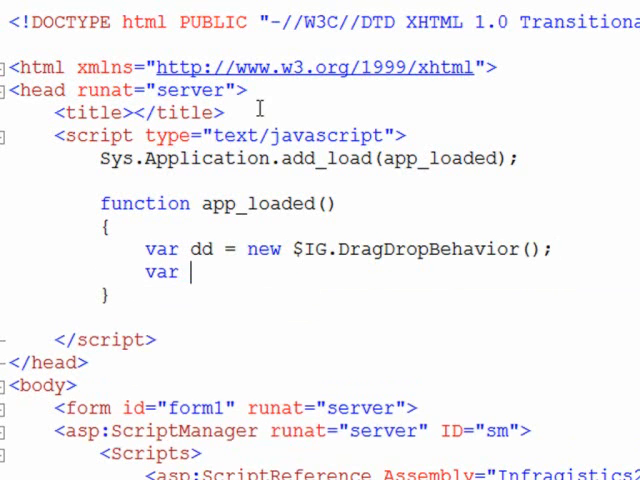
{"action": "type", "text": "ittems"}
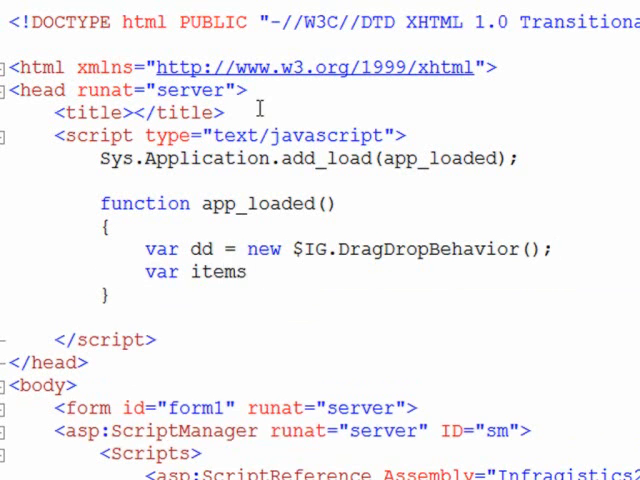
{"action": "type", "text": "= $get(\""}
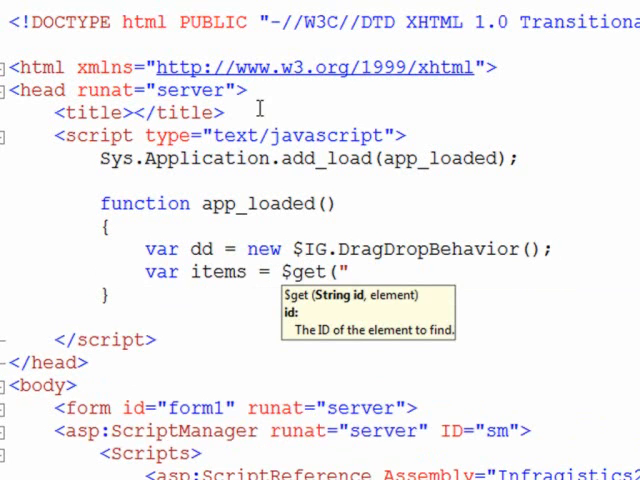
{"action": "type", "text": "items\");"}
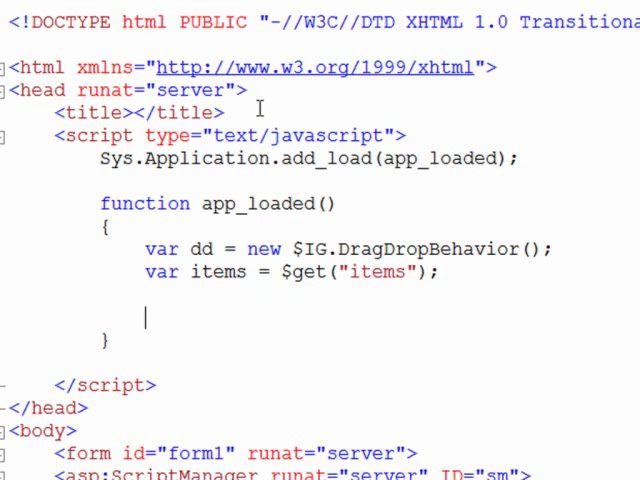
- Write a for loop from i = 0 to items.childNodes.length
{"action": "type", "text": "for("}
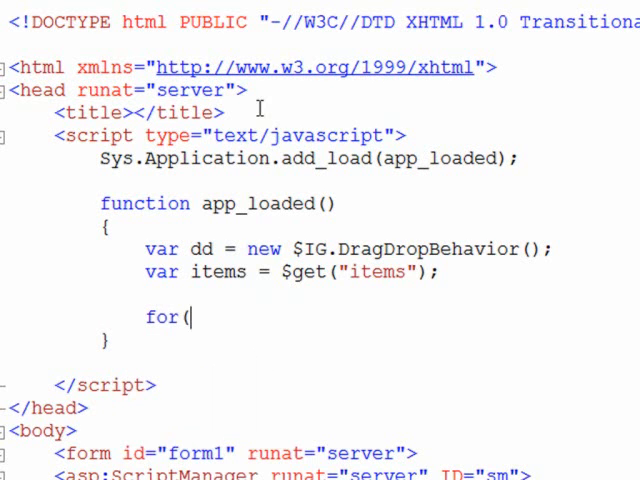
{"action": "type", "text": "var i="}
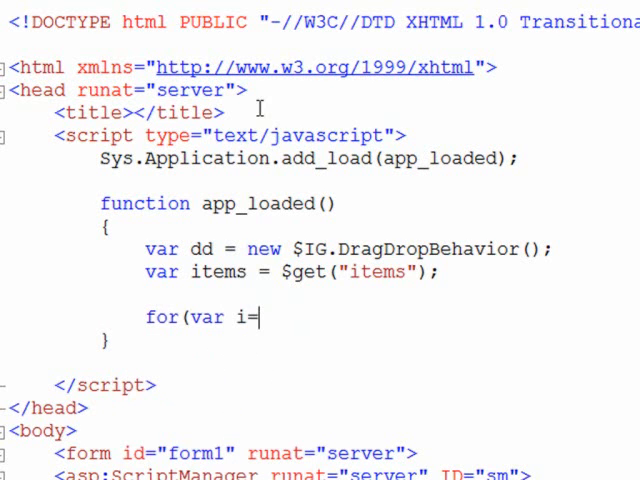
{"action": "type", "text": "0; iM"}
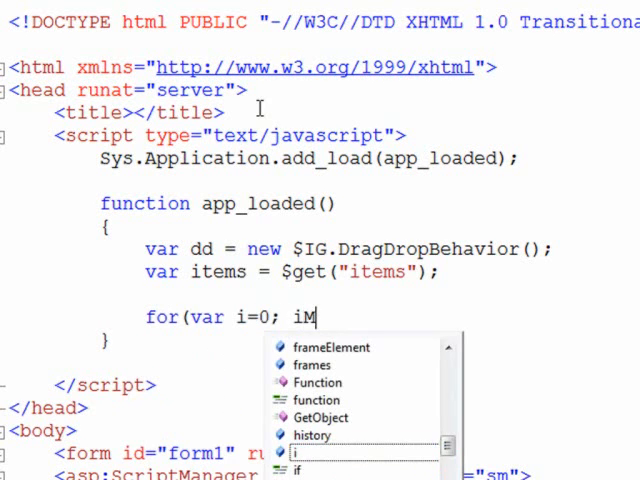
{"action": "type", "text": "<iut"}
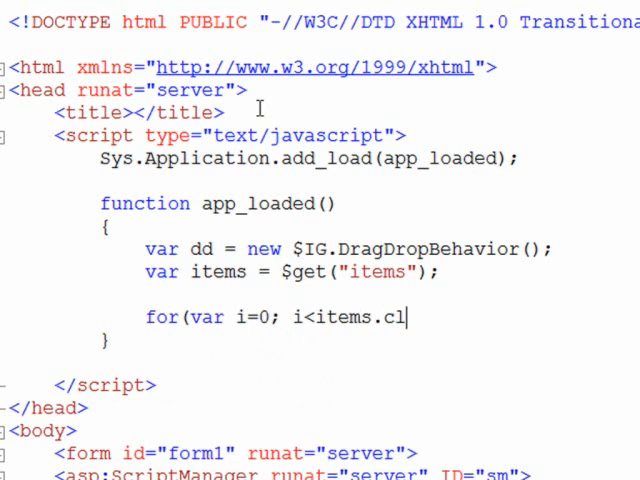
{"action": "type", "text": "hildN"}
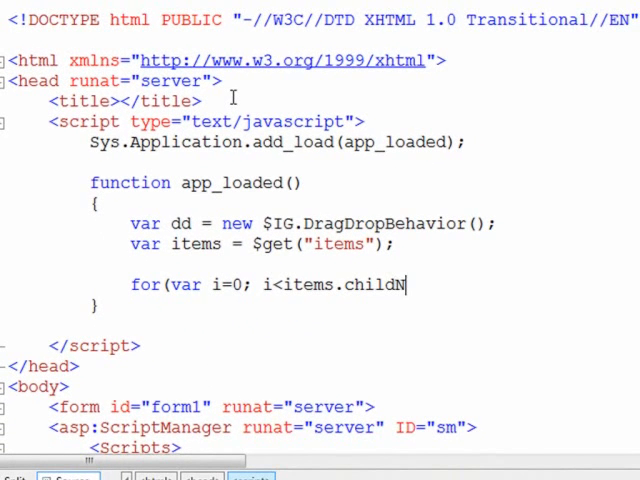
{"action": "type", "text": "odes"}
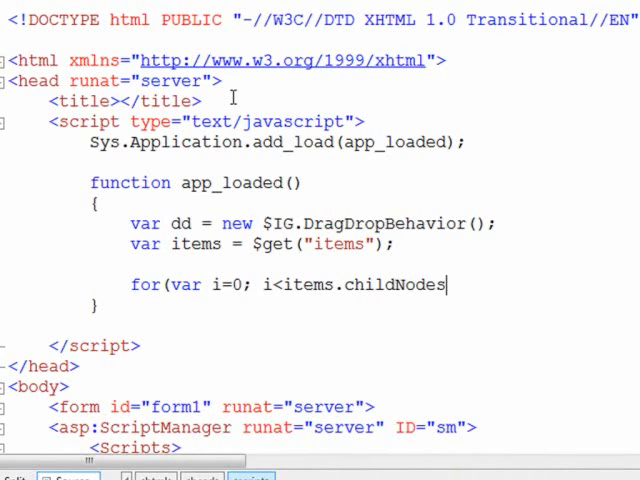
{"action": "type", "text": ".length"}
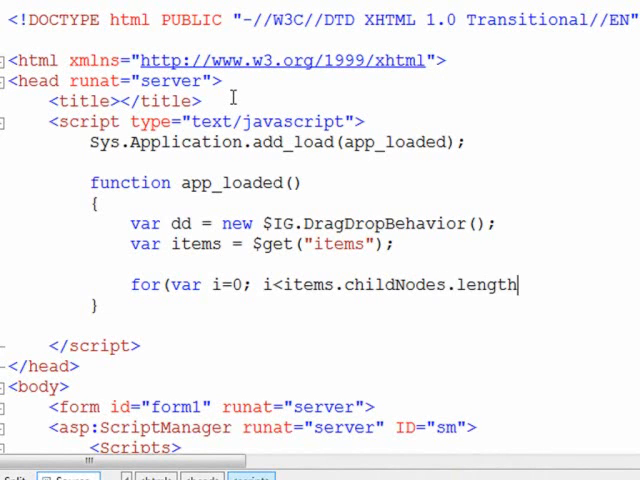
{"action": "type", "text": ";i++"}
{"action": "type", "text": "{"}
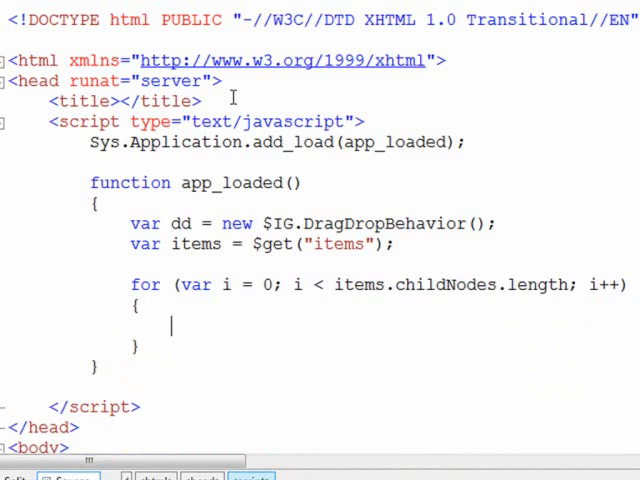
- Inside the loop, if the child node has getAttribute, call dd.addSourceElement(items.childNodes[i])
{"action": "type", "text": "if"}
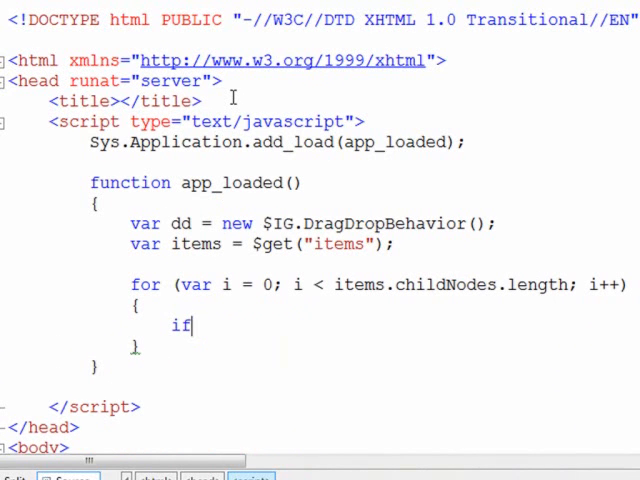
{"action": "type", "text": "("}
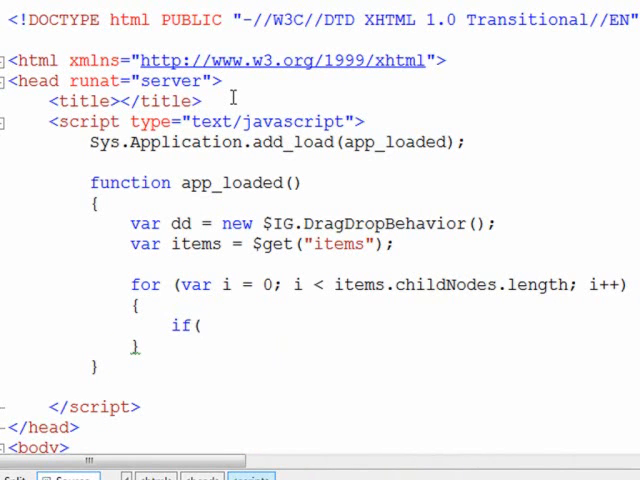
{"action": "type", "text": "items."}
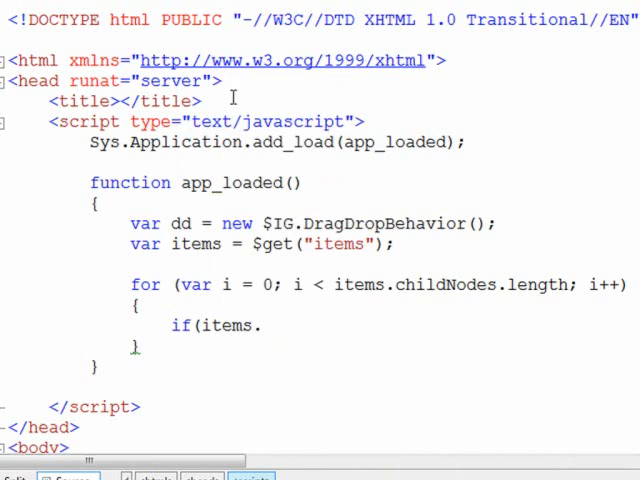
{"action": "type", "text": "childNodes[i]."}
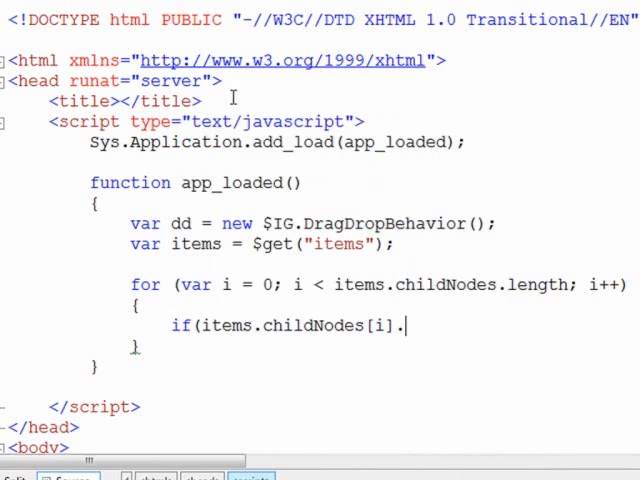
{"action": "type", "text": "getAttribute)"}
{"action": "type", "text": "dd.addSourceElement("}
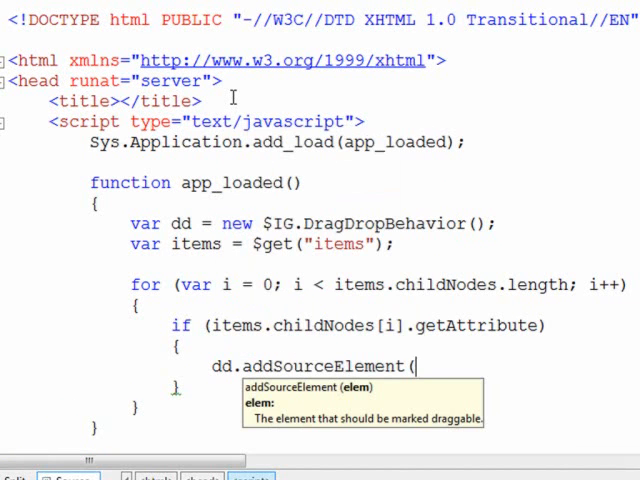
{"action": "type", "text": "items.child"}
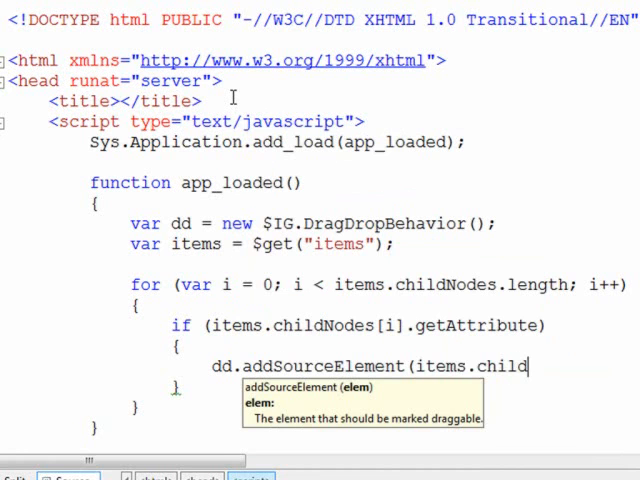
{"action": "type", "text": "Nodes[i]);"}
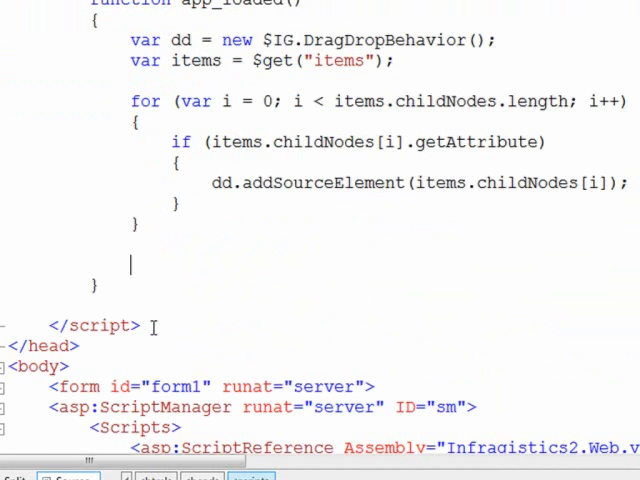
- Register the destination element as a drop target with dd.addTargetElement($get("destination"), true)
{"action": "type", "text": "dd"}
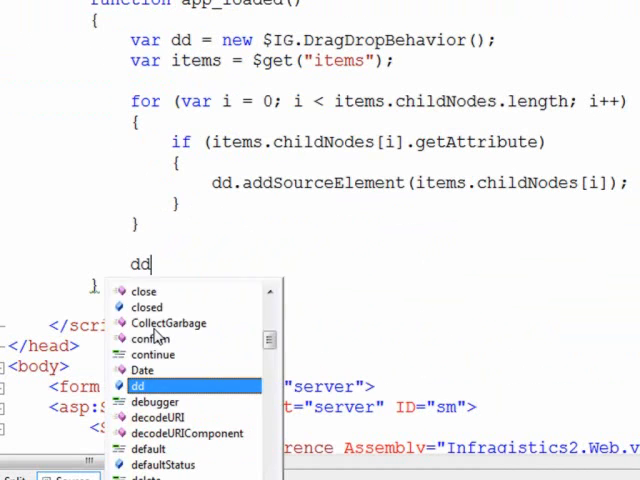
{"action": "type", "text": ".a"}
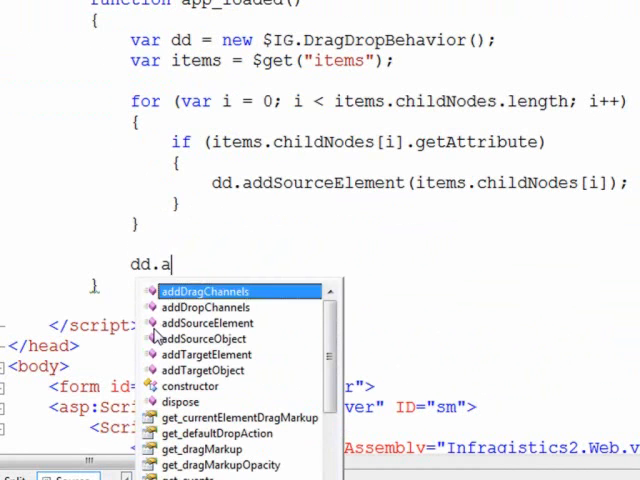
{"action": "type", "text": "ddtargetElement(G"}
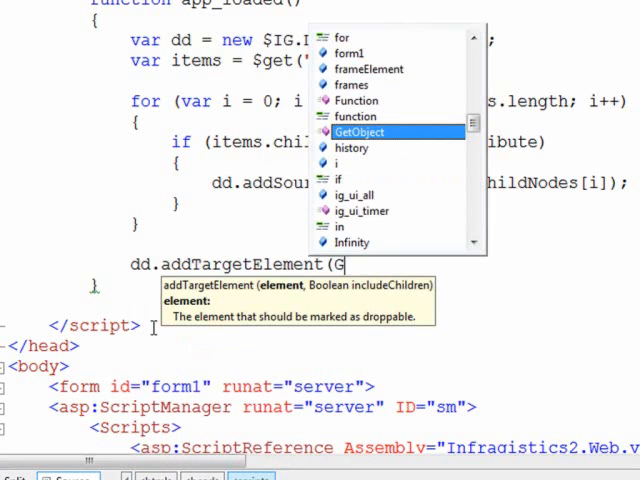
{"action": "type", "text": "$get("}
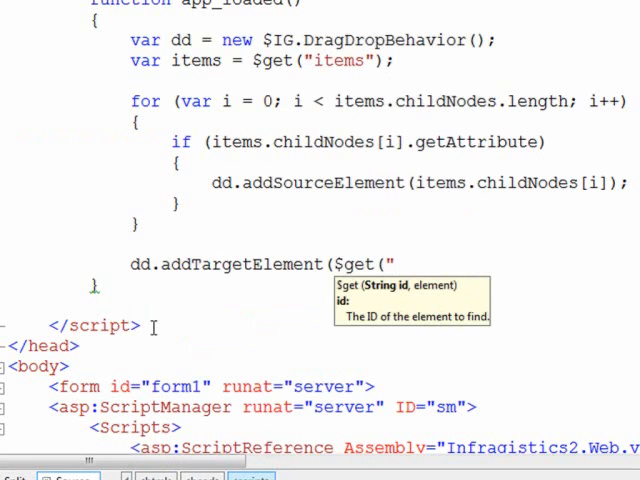
{"action": "type", "text": "dest"}
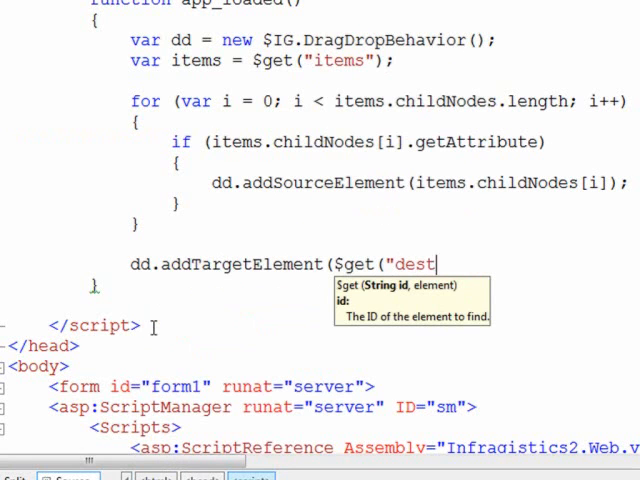
{"action": "type", "text": "ination\")"}
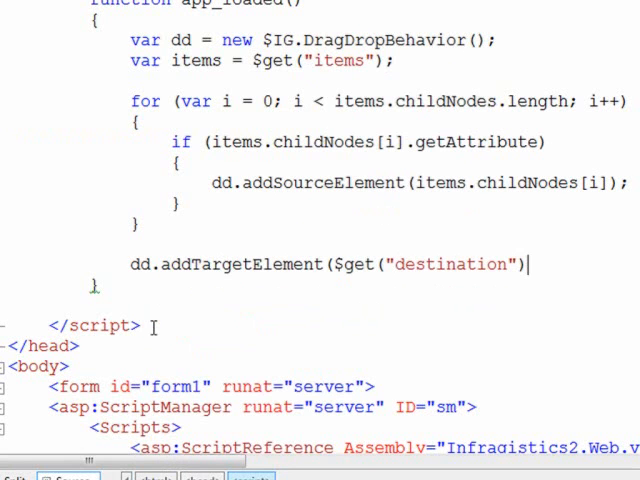
{"action": "type", "text": ","}
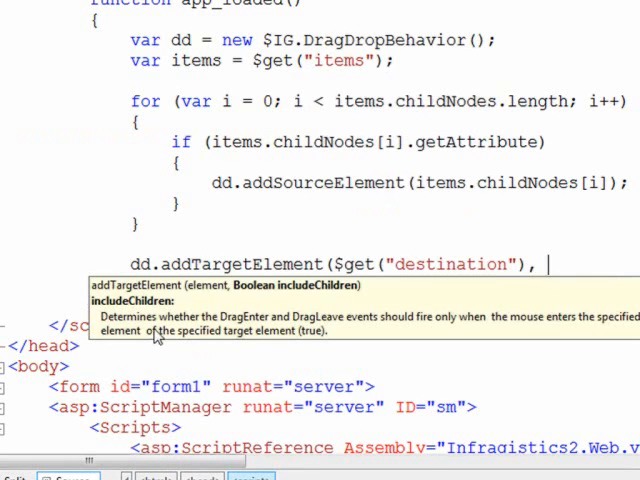
{"action": "type", "text": "t"}
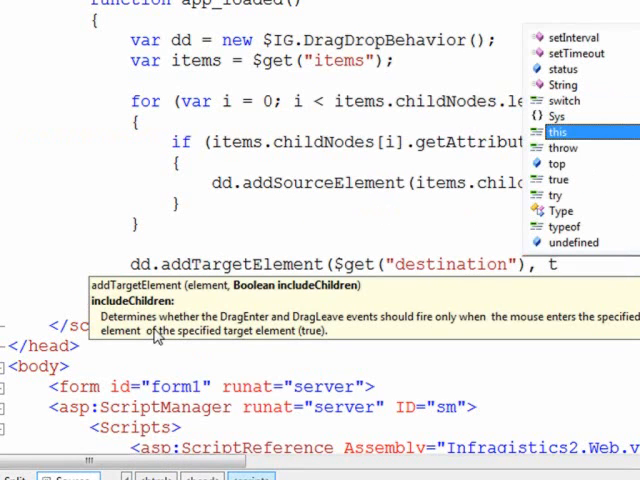
{"action": "type", "text": "rue);"}
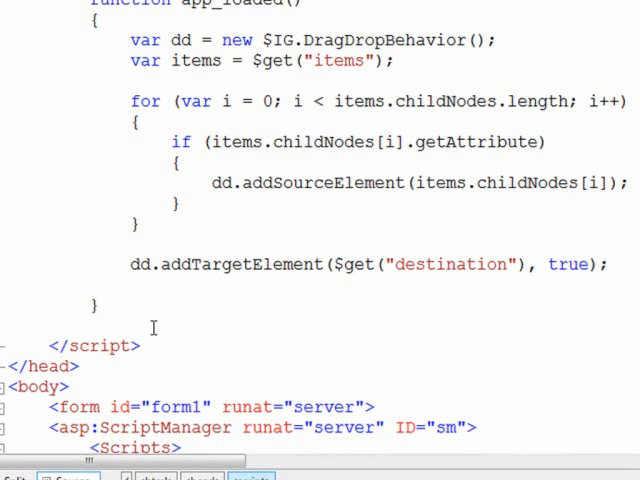
- Attach the drop handler with dd.get_events().addDropHandler(drop)
{"action": "left_click", "coordinate": [130, 285]}
{"action": "type", "text": "dd.get_events()."}
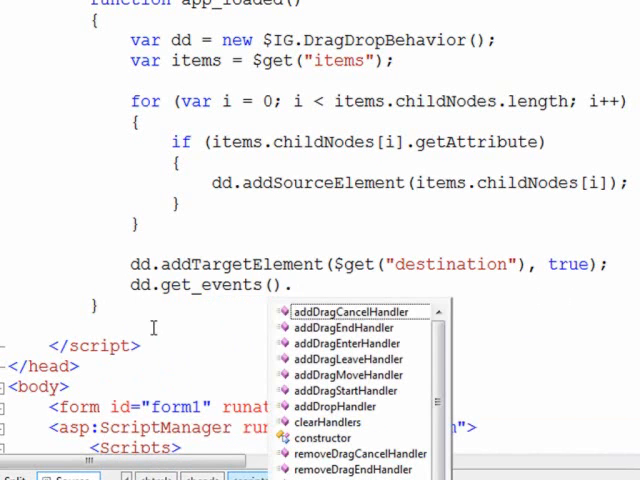
{"action": "type", "text": "addDer"}
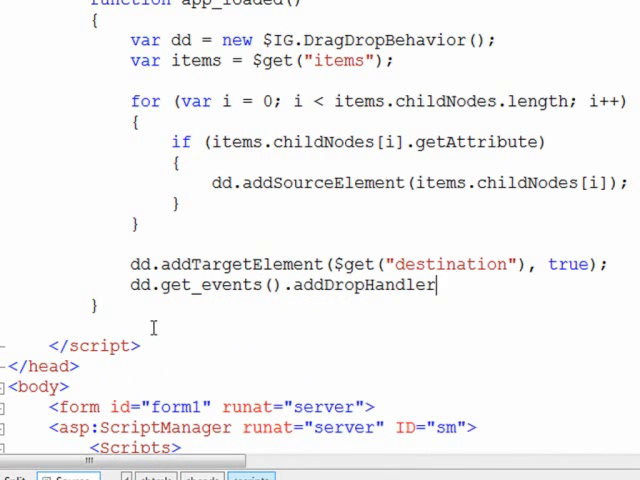
{"action": "type", "text": "(drop);"}
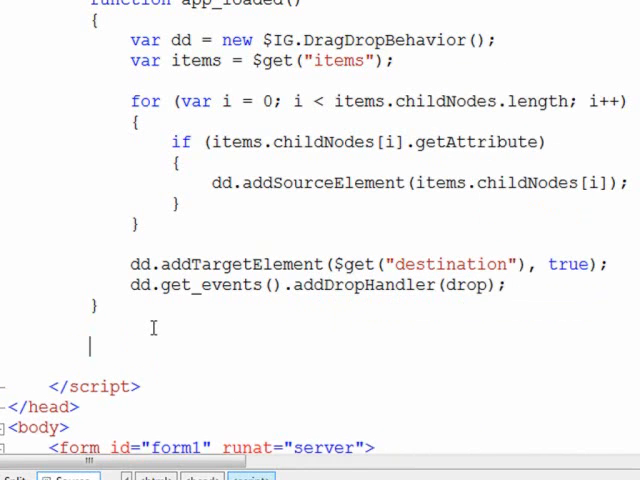
- Declare function drop(source, eventArgs) that gets the items and destination elements
{"action": "type", "text": "function dr"}
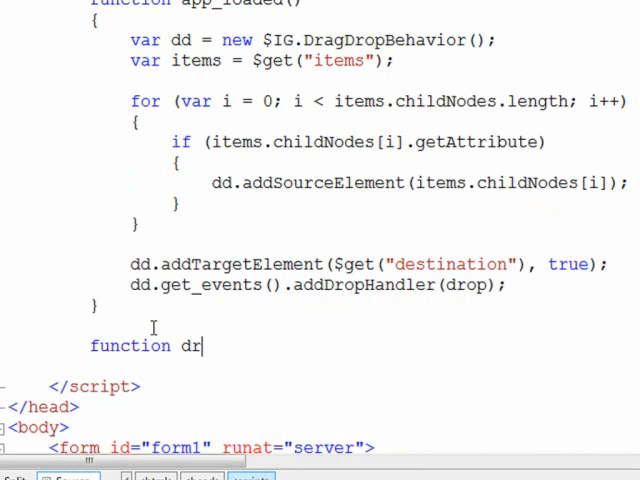
{"action": "type", "text": "op(sour"}
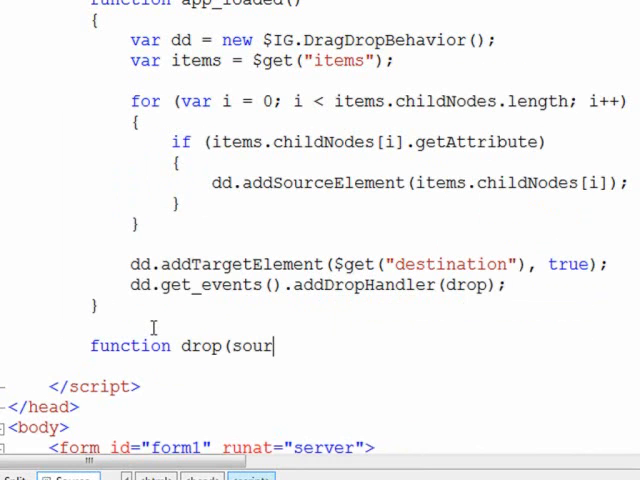
{"action": "type", "text": "ce, eventArgs"}
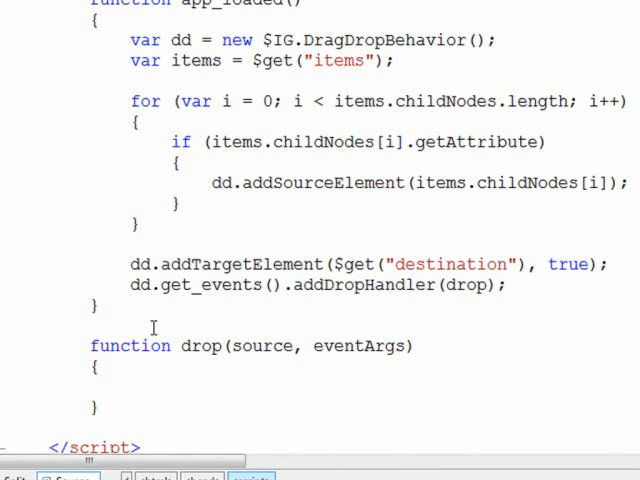
{"action": "type", "text": "var i"}
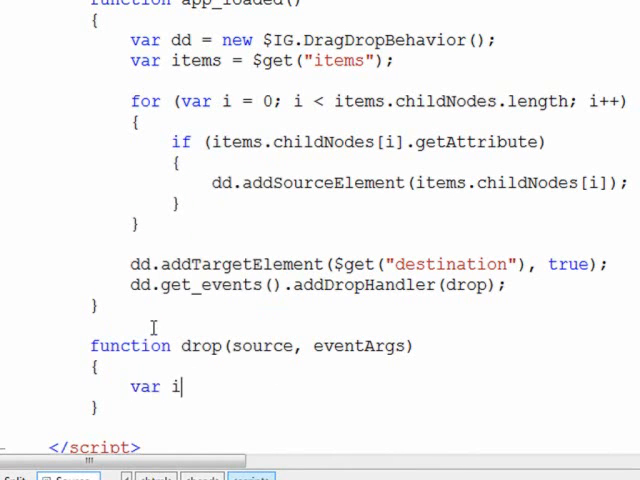
{"action": "type", "text": "tems = $get(\"items\");"}
{"action": "type", "text": "var"}
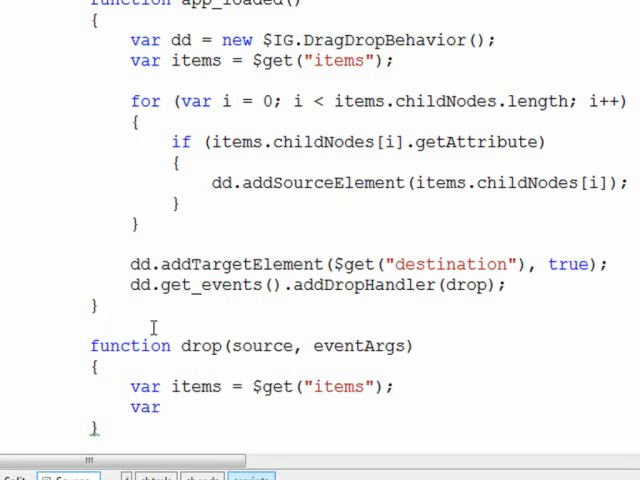
{"action": "type", "text": "destination"}
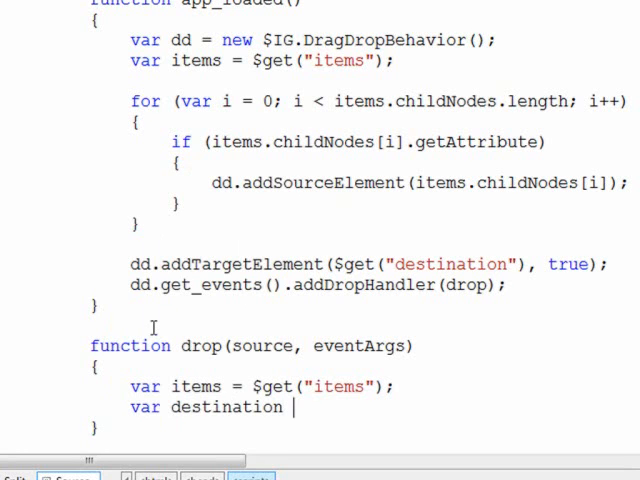
{"action": "type", "text": "="}
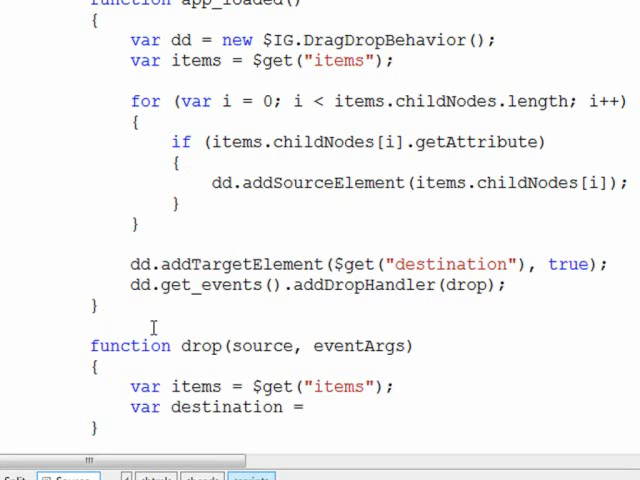
{"action": "type", "text": "$get(\""}
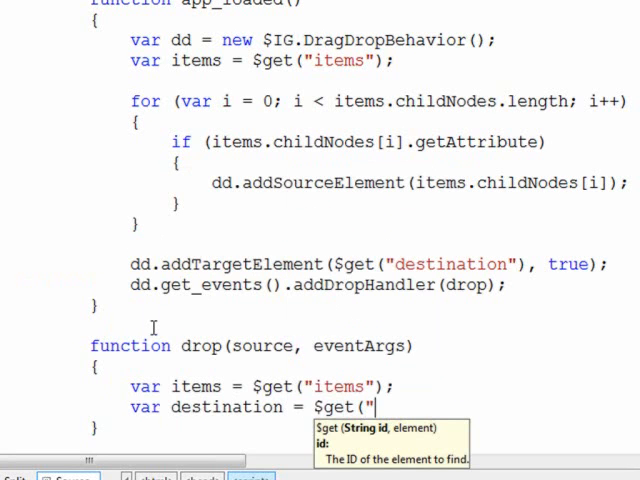
{"action": "type", "text": "destination"}
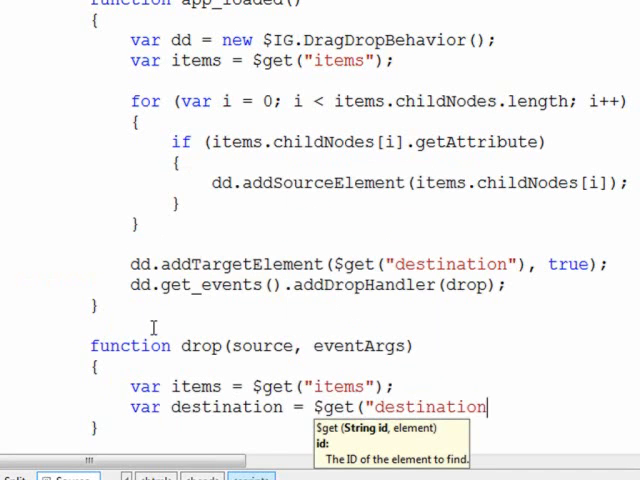
{"action": "type", "text": "\");"}
{"action": "type", "text": "var di"}
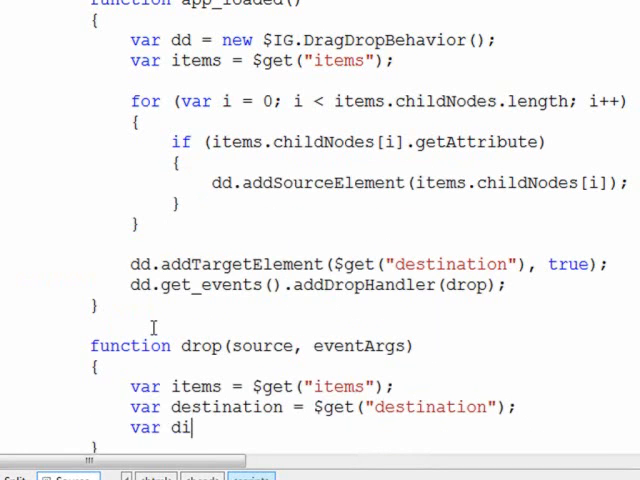
- Create a new div with document.createElement and read source from eventArgs.get_manager().get_source()
{"action": "type", "text": "v ="}
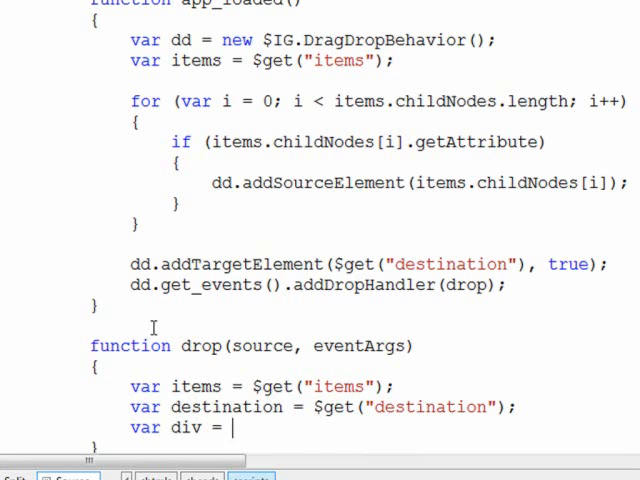
{"action": "type", "text": "document.createElement(\"di"}
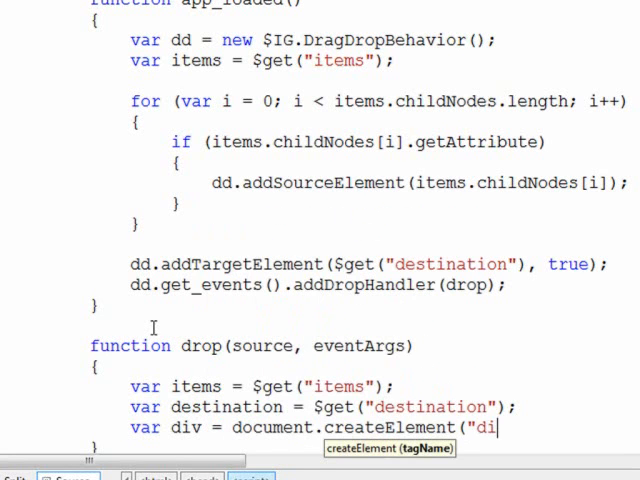
{"action": "type", "text": "v\");"}
{"action": "type", "text": "var so"}
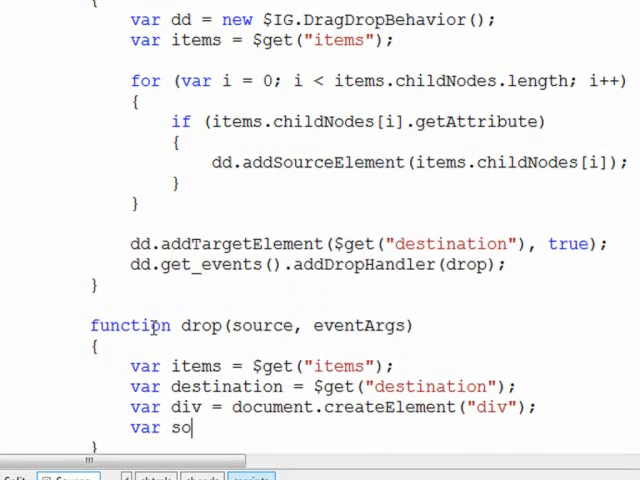
{"action": "type", "text": "urce ="}
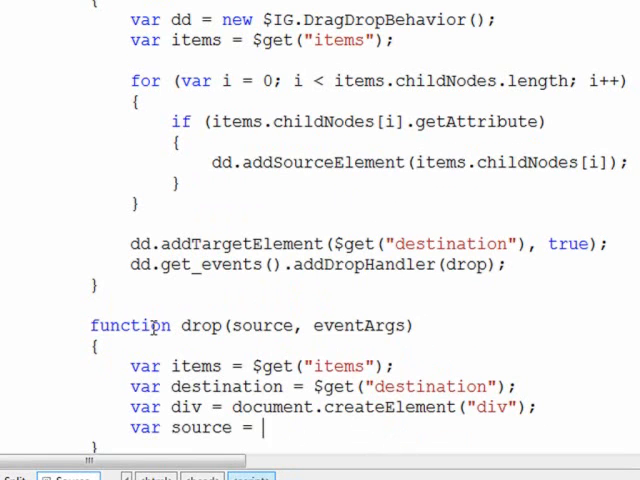
{"action": "type", "text": "eventArgs"}
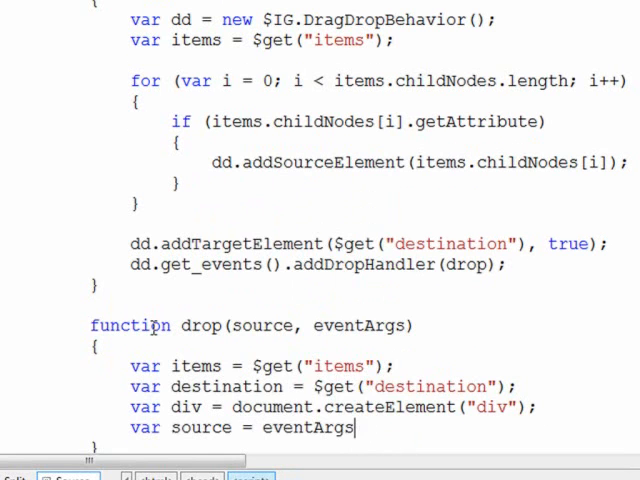
{"action": "type", "text": ".get"}
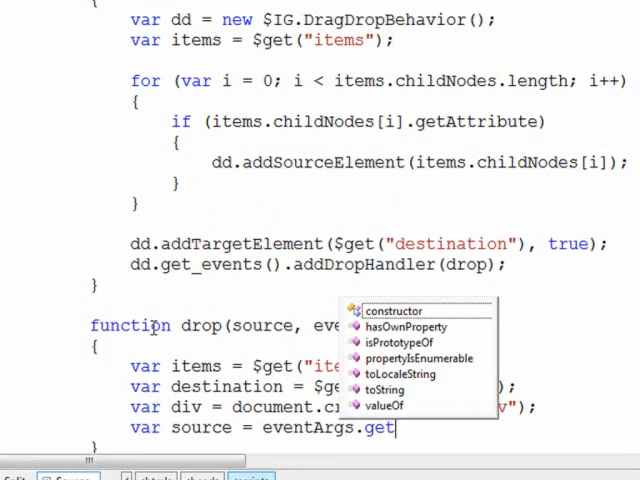
{"action": "type", "text": "_manager()."}
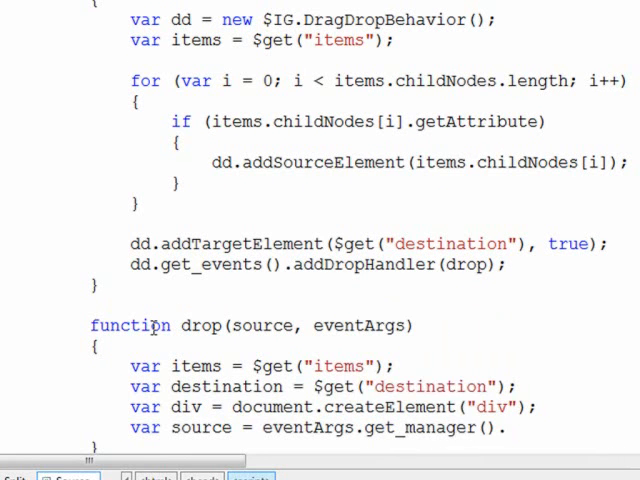
{"action": "type", "text": "get_source("}
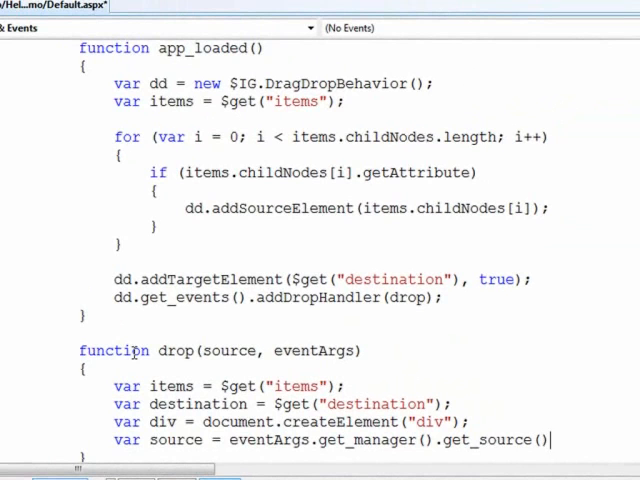
- Finish the source line with .element, remove $get(source.id) from items and copy source.innerHTML into the div
{"action": "type", "text": ".element;"}
{"action": "type", "text": "items."}
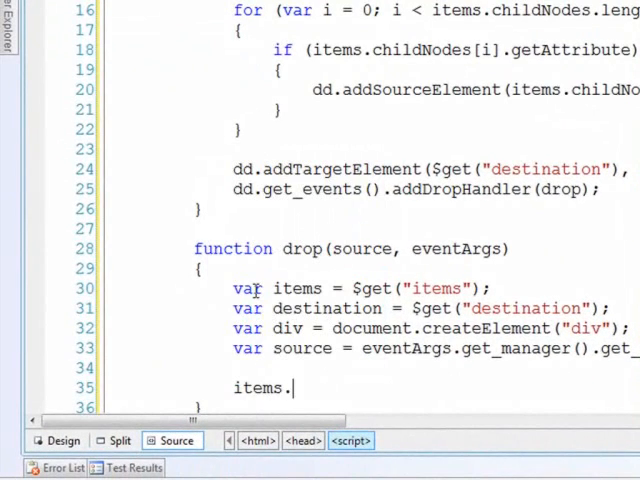
{"action": "type", "text": "remo"}
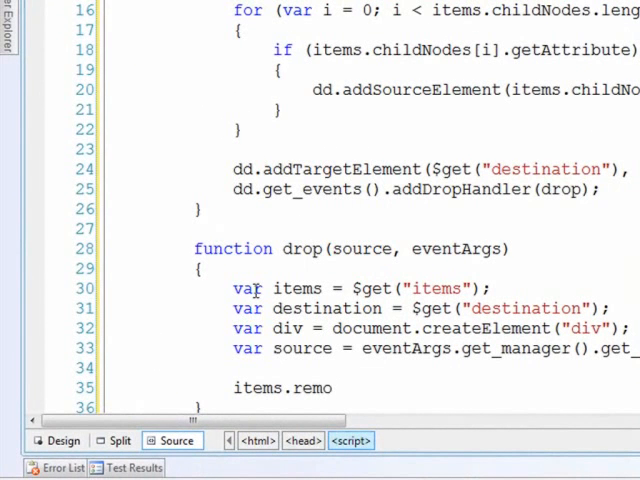
{"action": "type", "text": "veChild("}
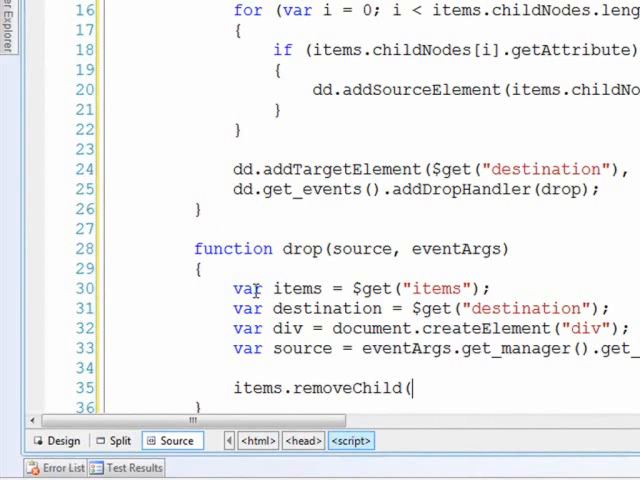
{"action": "type", "text": "$get("}
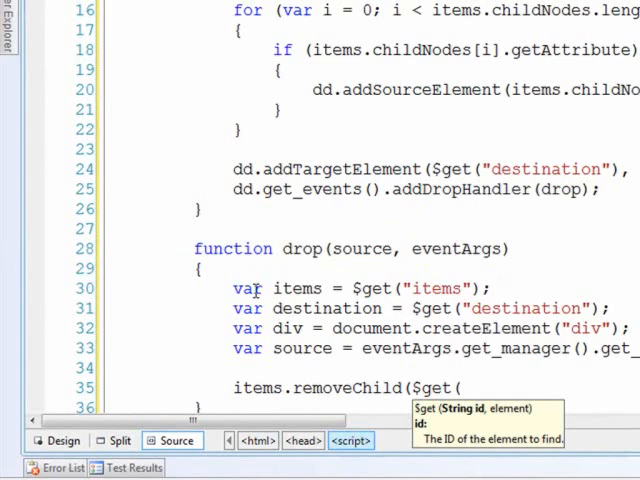
{"action": "type", "text": "source.id));"}
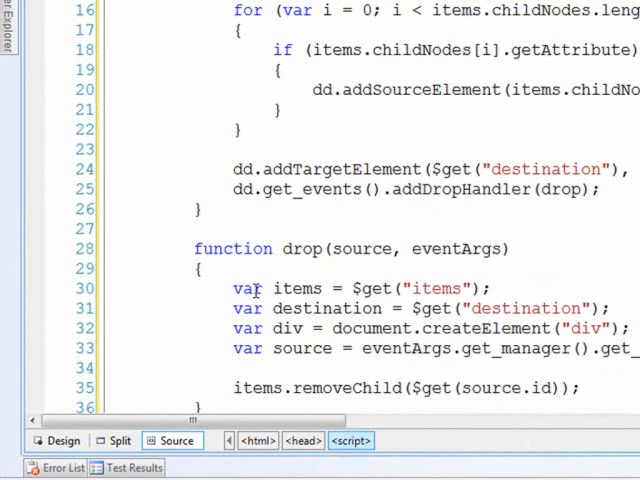
{"action": "scroll", "scroll_direction": "down", "scroll_amount": 3}
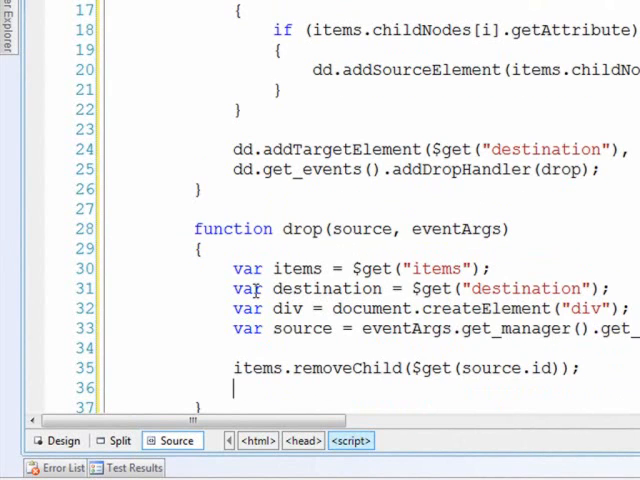
{"action": "type", "text": "div.innerHTML ="}
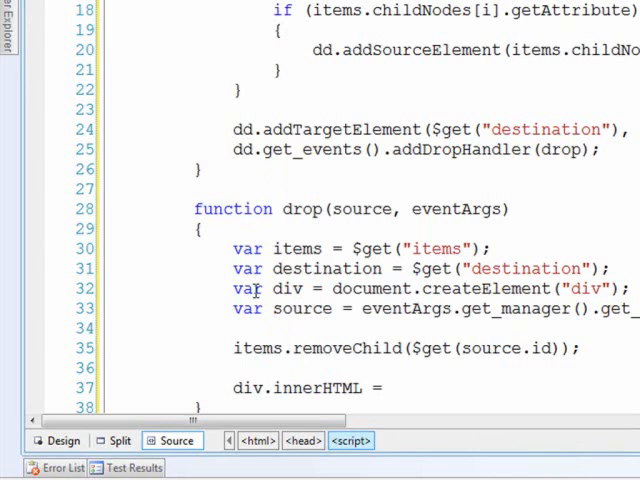
{"action": "type", "text": "source.in"}
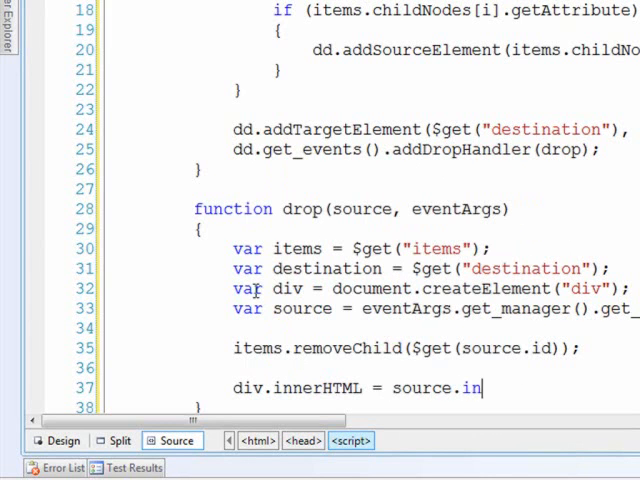
{"action": "type", "text": "nerHTML"}
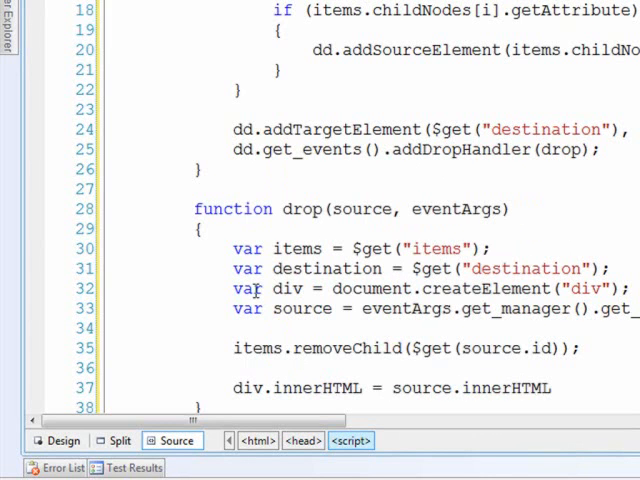
- Set the div's id attribute from source.attributes["id"].value and begin a class attribute
{"action": "scroll", "scroll_direction": "down", "scroll_amount": 3}
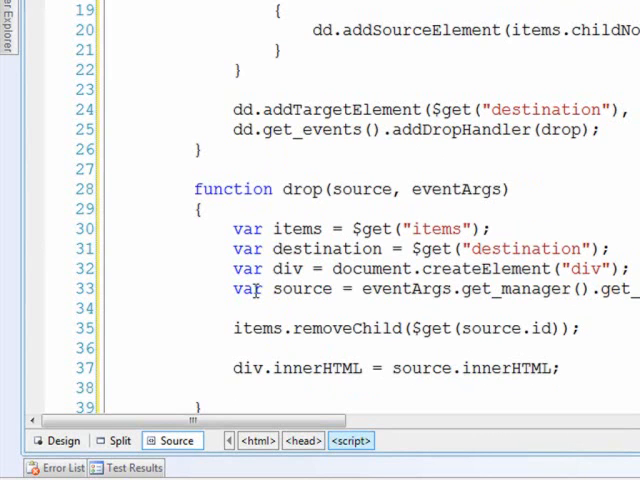
{"action": "left_click", "coordinate": [234, 388]}
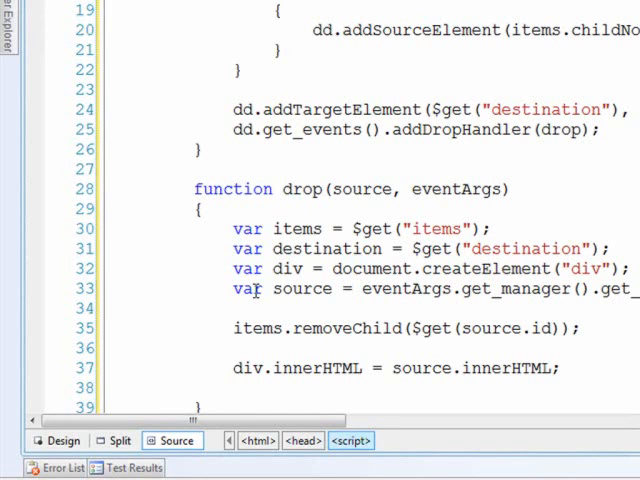
{"action": "left_click", "coordinate": [233, 388]}
{"action": "type", "text": "div.setAttribute(\""}
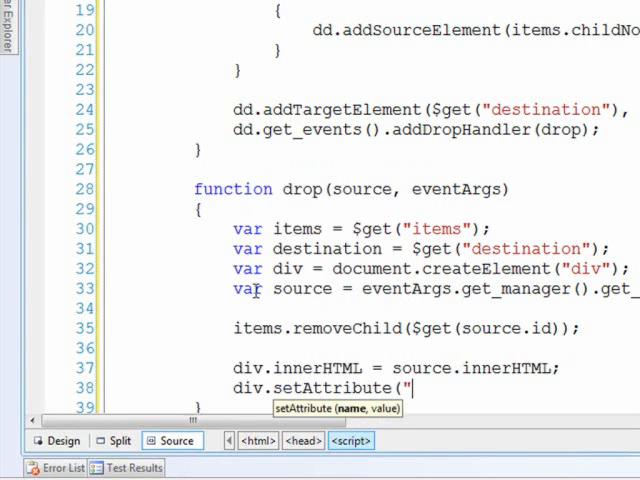
{"action": "type", "text": "id\",source.attributes["}
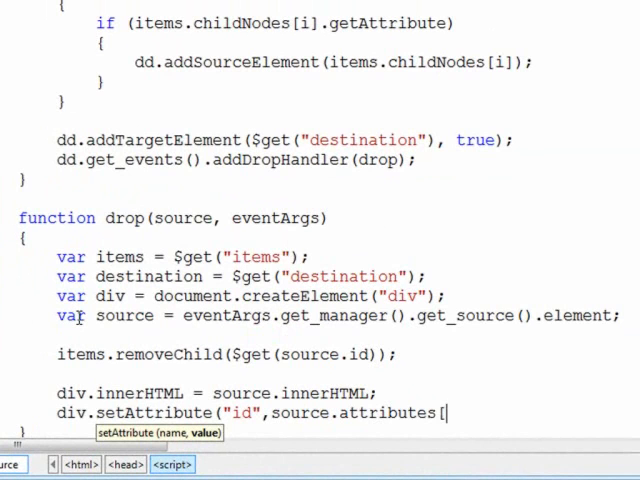
{"action": "type", "text": "\"id\""}
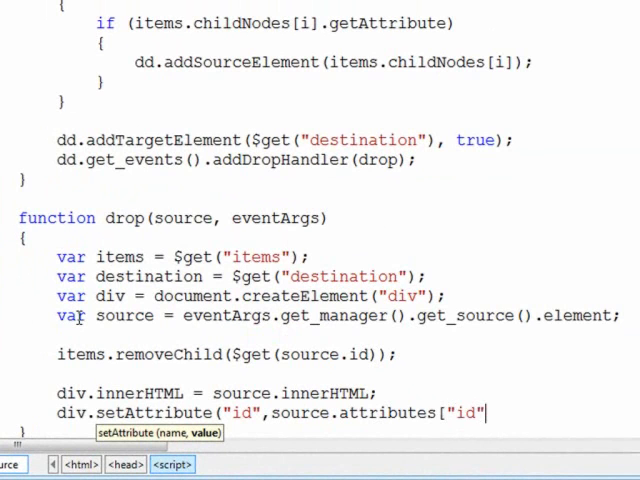
{"action": "type", "text": ".value);"}
{"action": "type", "text": "d"}
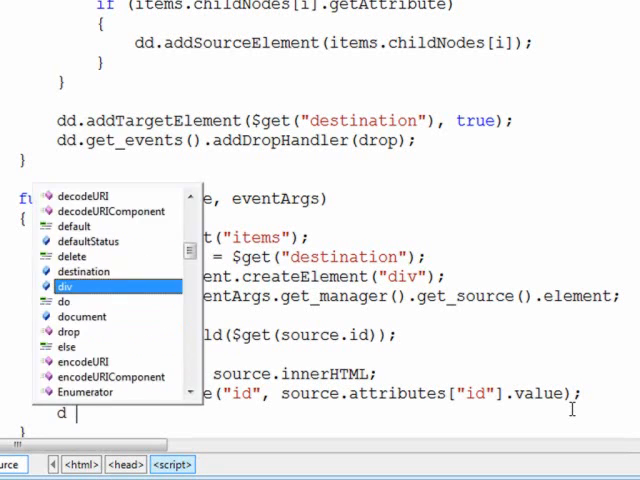
{"action": "type", "text": ".setAttribute("}
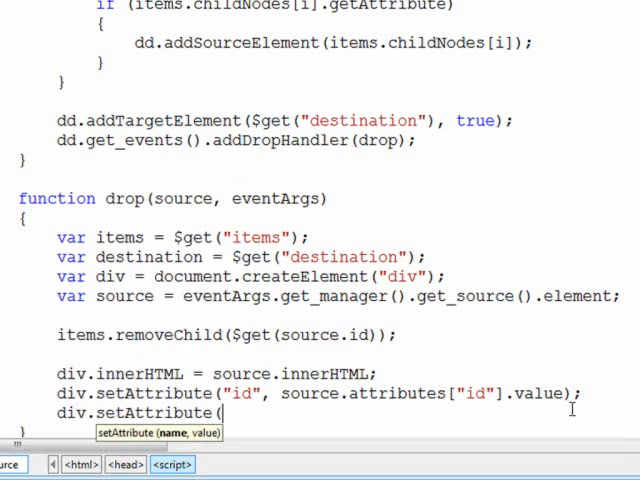
{"action": "type", "text": "\"class\","}
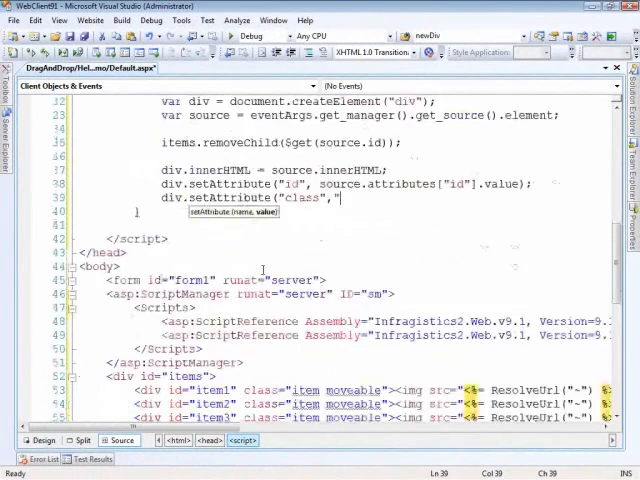
- Set both the class and className attributes of the new div to item
{"action": "scroll", "scroll_direction": "down", "scroll_amount": 3}
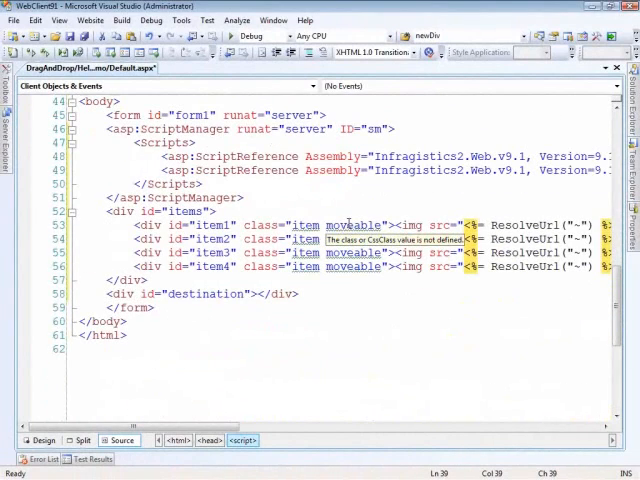
{"action": "scroll", "scroll_direction": "up", "scroll_amount": 3}
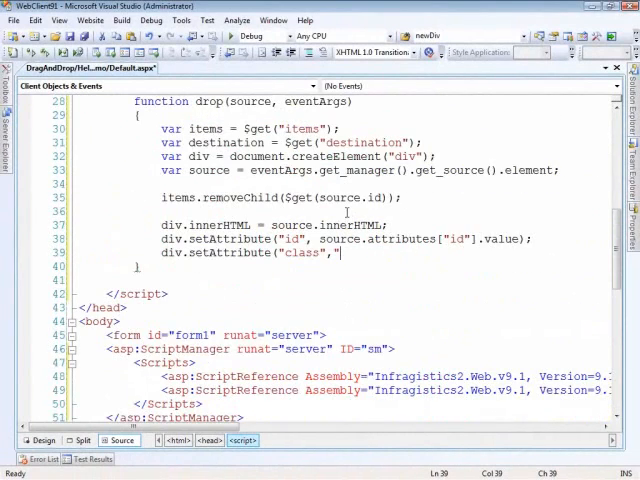
{"action": "type", "text": "item\");"}
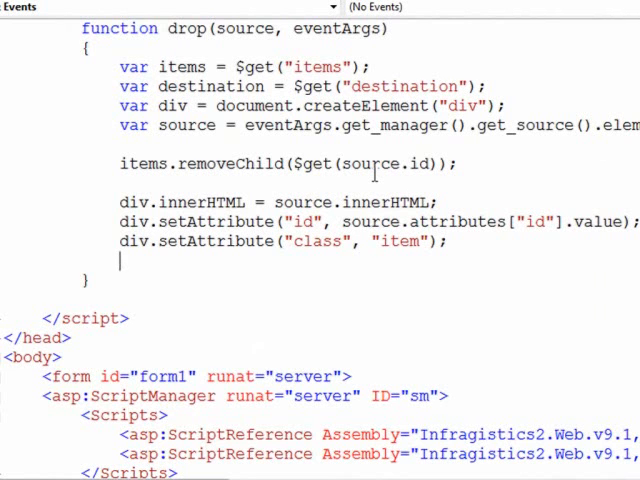
{"action": "type", "text": "div.setAttribute(\"c"}
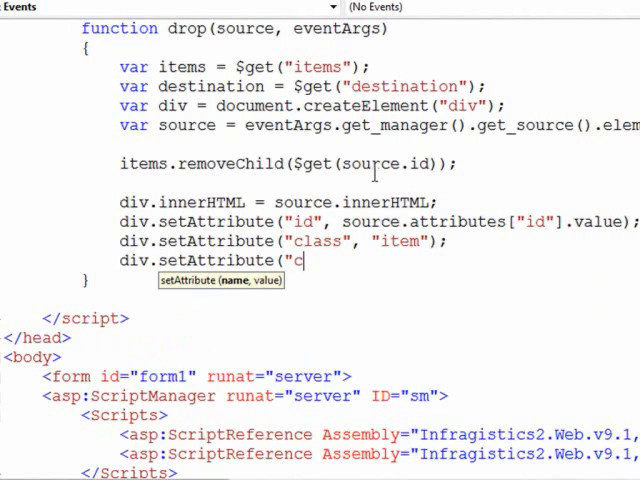
{"action": "type", "text": "lassName\","}
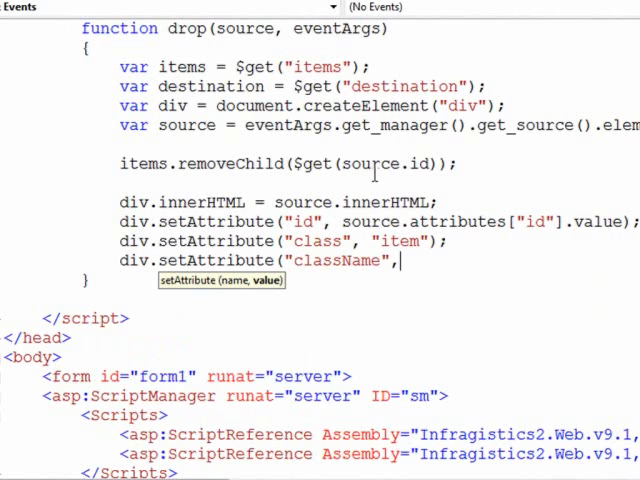
{"action": "type", "text": "\"item"}
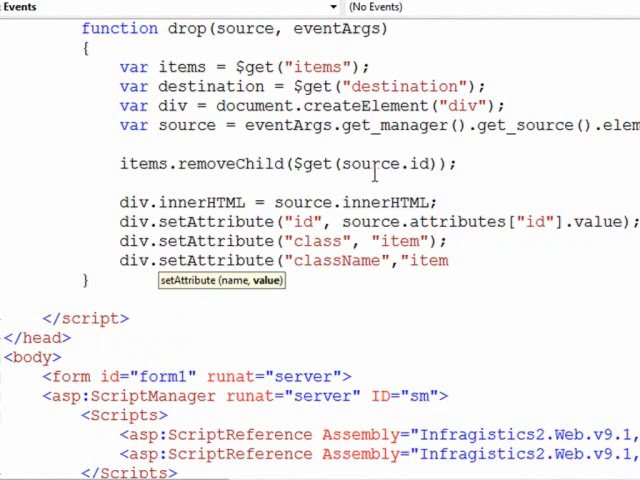
{"action": "type", "text": "\"item\");"}
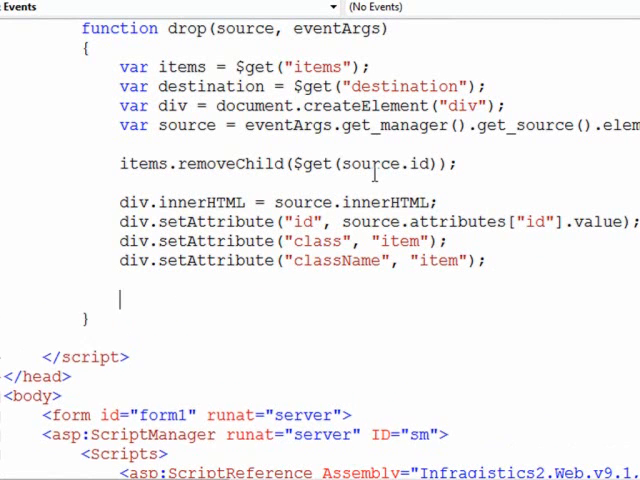
- Create a $IG.DragDropBehavior, call dd.removeSource(div) and destination.appendChild(div)
{"action": "type", "text": "var dd."}
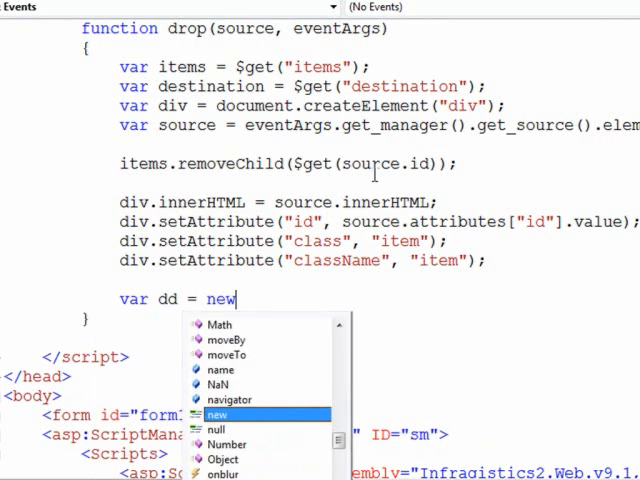
{"action": "type", "text": "$IG.DragDropBehavior();"}
{"action": "type", "text": "dd.removeSource"}
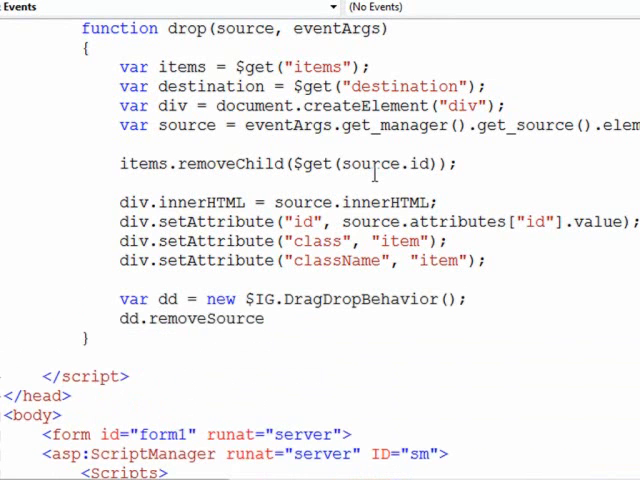
{"action": "type", "text": "(div);"}
{"action": "type", "text": "destination"}
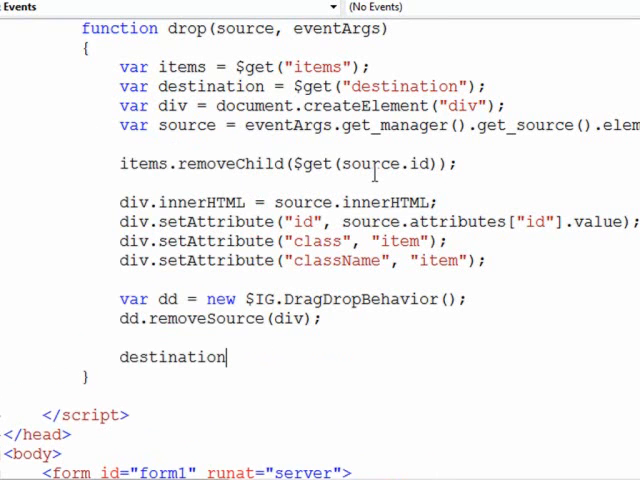
{"action": "type", "text": ".append"}
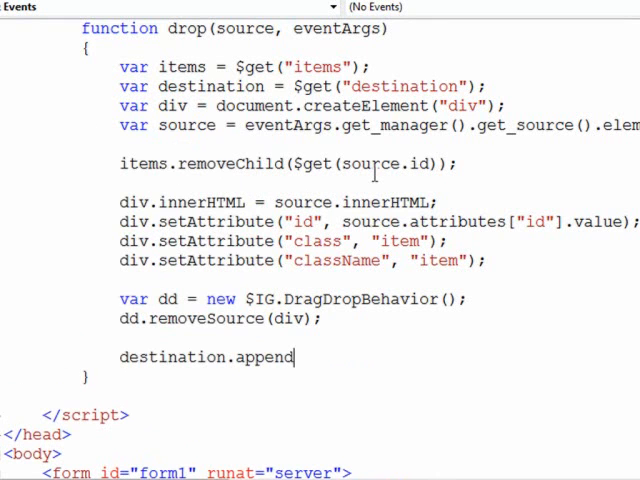
{"action": "type", "text": "Cl"}
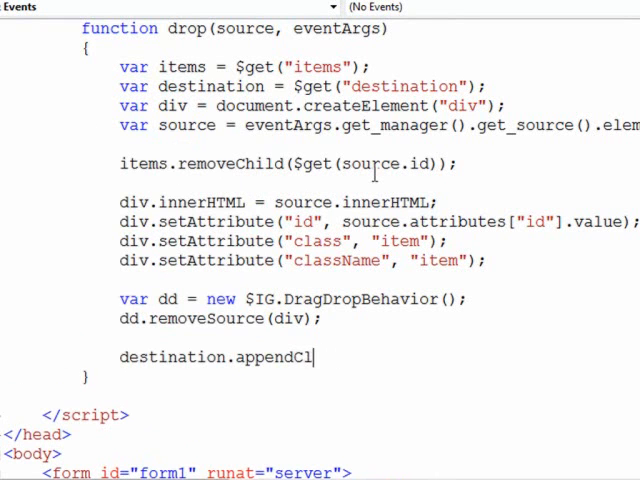
{"action": "type", "text": "ild("}
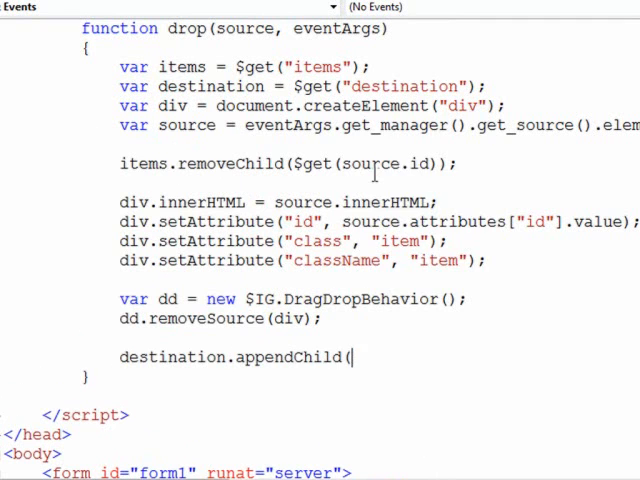
{"action": "type", "text": "div);"}
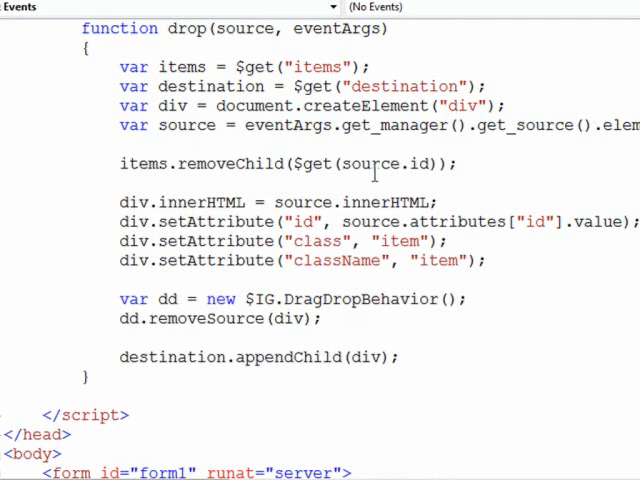
{"action": "mouse_move", "coordinate": [247, 357]}
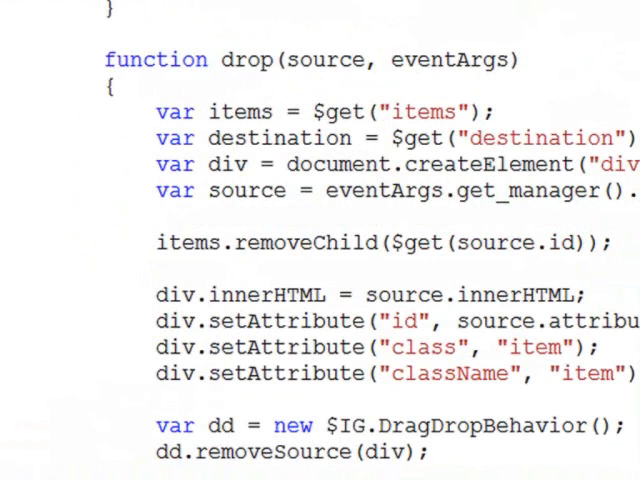
{"action": "scroll", "scroll_direction": "up", "scroll_amount": 3}
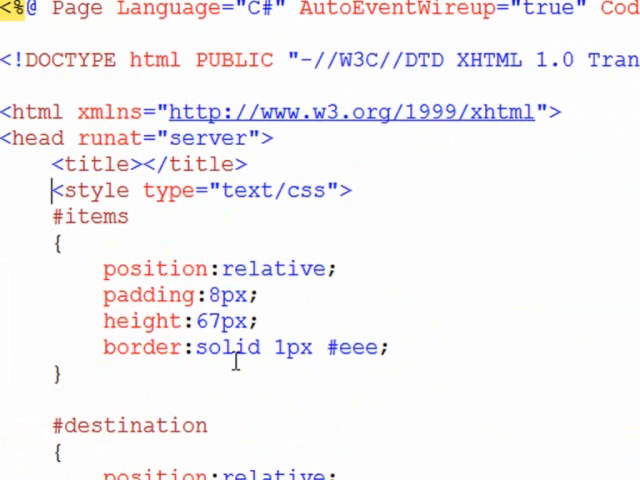
{"action": "scroll", "scroll_direction": "down", "scroll_amount": 3}
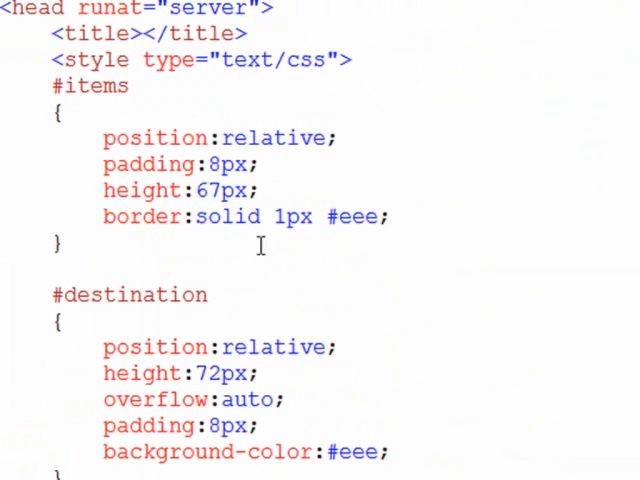
{"action": "scroll", "scroll_direction": "down", "scroll_amount": 3}
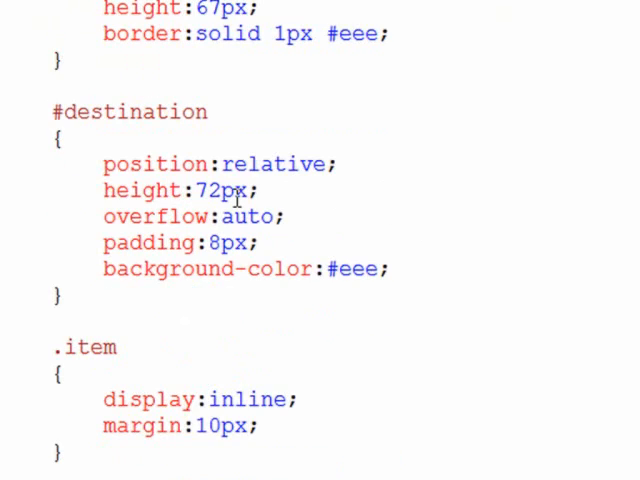
{"action": "mouse_move", "coordinate": [258, 242]}
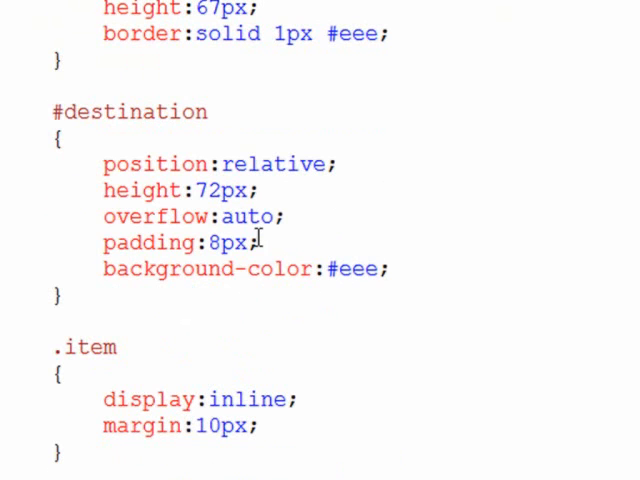
{"action": "mouse_move", "coordinate": [295, 216]}
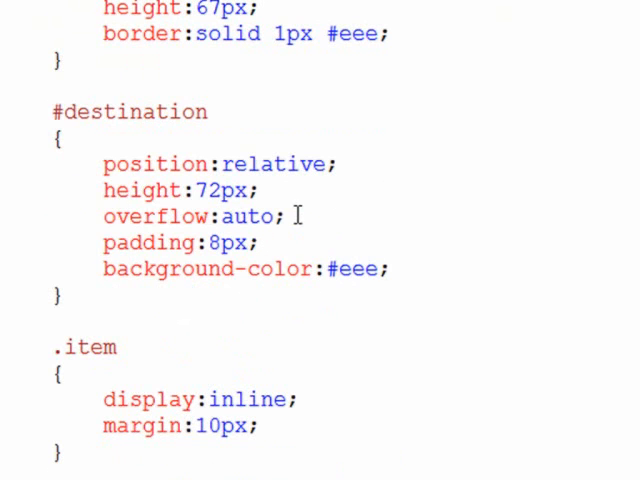
{"action": "mouse_move", "coordinate": [255, 242]}
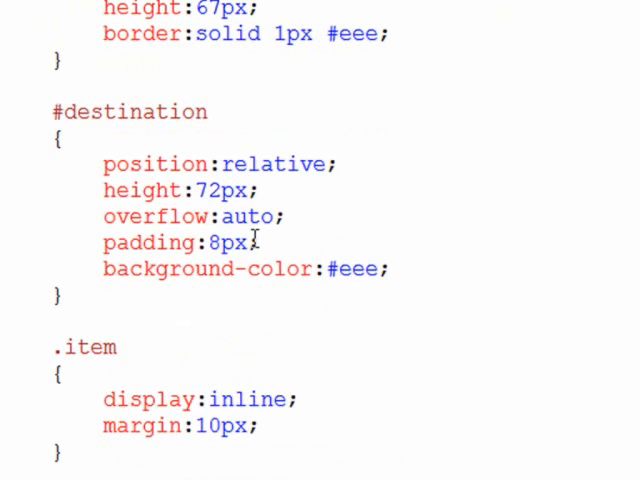
{"action": "scroll", "scroll_direction": "down", "scroll_amount": 3}
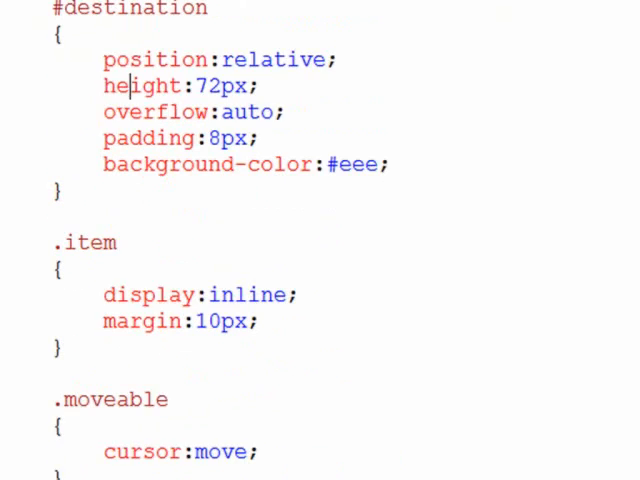
{"action": "scroll", "scroll_direction": "down", "scroll_amount": 3}
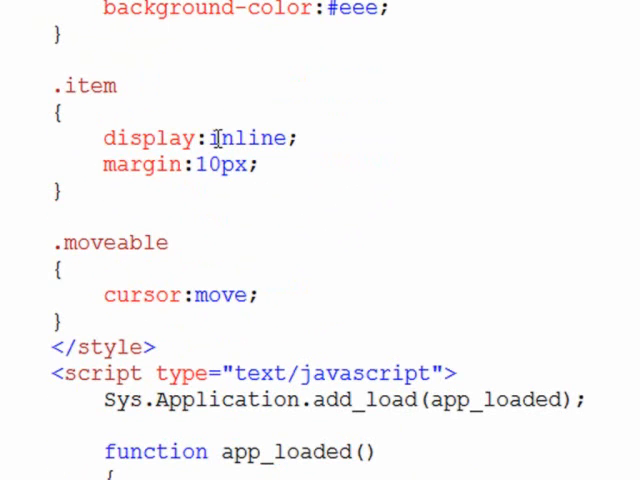
{"action": "mouse_move", "coordinate": [230, 172]}
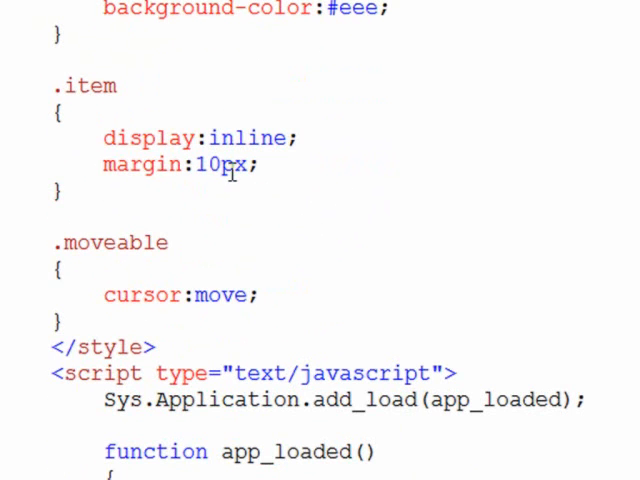
{"action": "scroll", "scroll_direction": "down", "scroll_amount": 3}
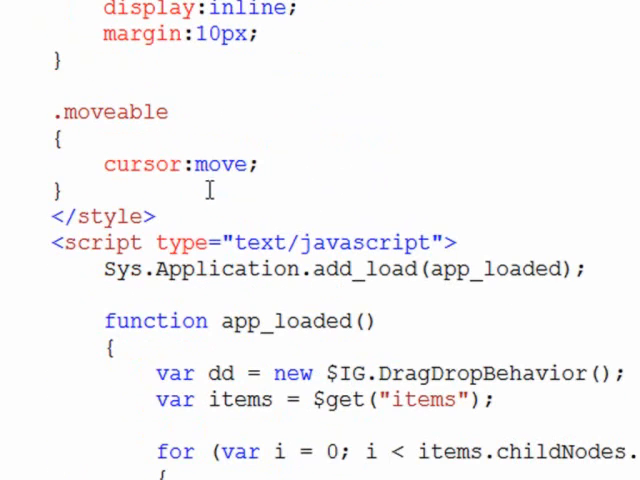
{"action": "mouse_move", "coordinate": [140, 138]}
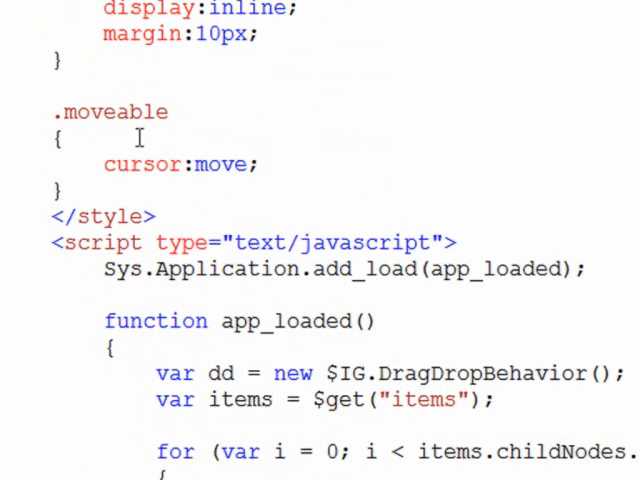
{"action": "mouse_move", "coordinate": [218, 175]}
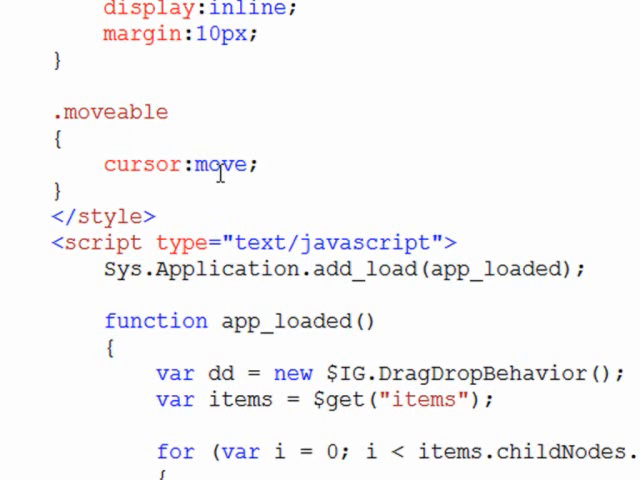
{"action": "scroll", "scroll_direction": "up", "scroll_amount": 3}
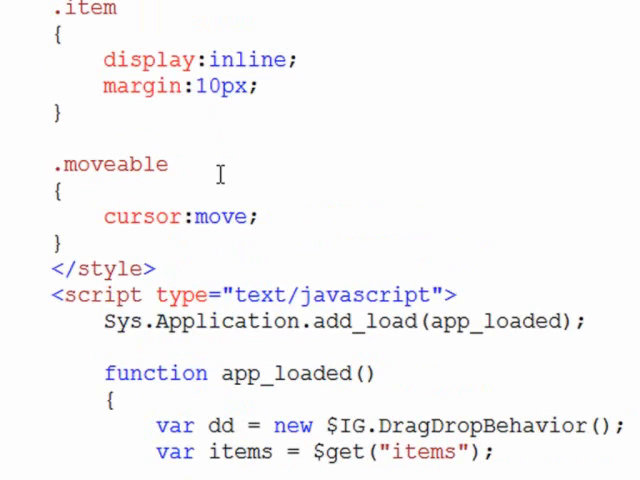
{"action": "scroll", "scroll_direction": "down", "scroll_amount": 3}
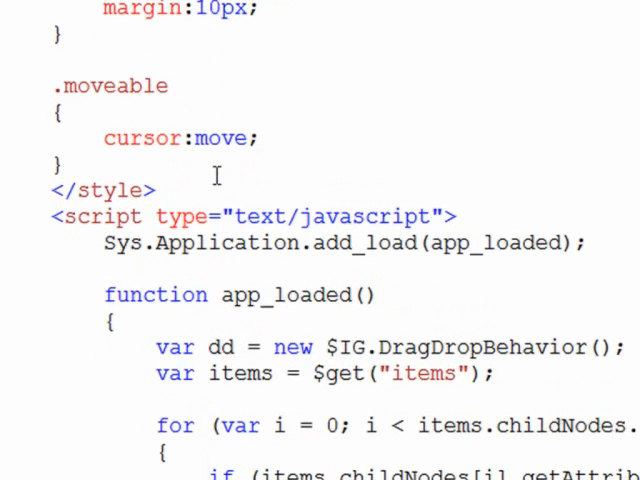
- Collapse and re-expand the script block and scroll through the finished code before saving Default.aspx
{"action": "left_click", "coordinate": [43, 216]}
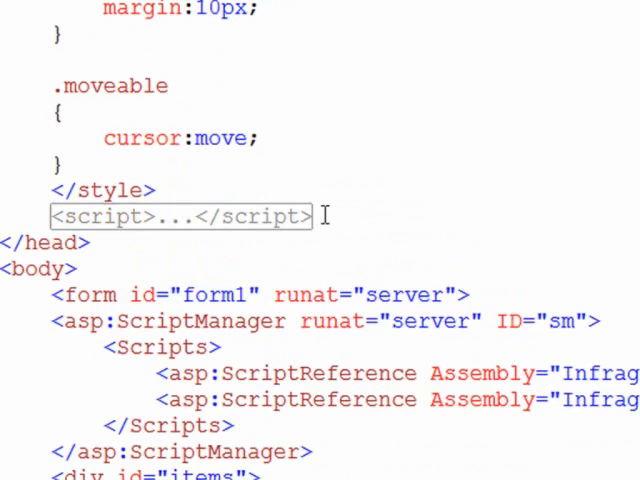
{"action": "double_click", "coordinate": [180, 216]}
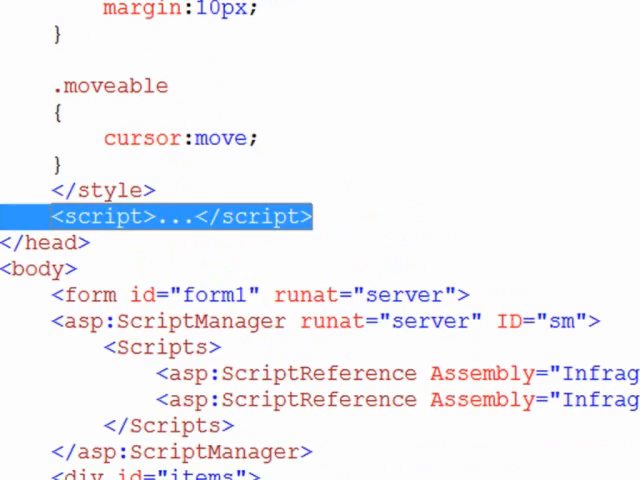
{"action": "scroll", "scroll_direction": "down", "scroll_amount": 3}
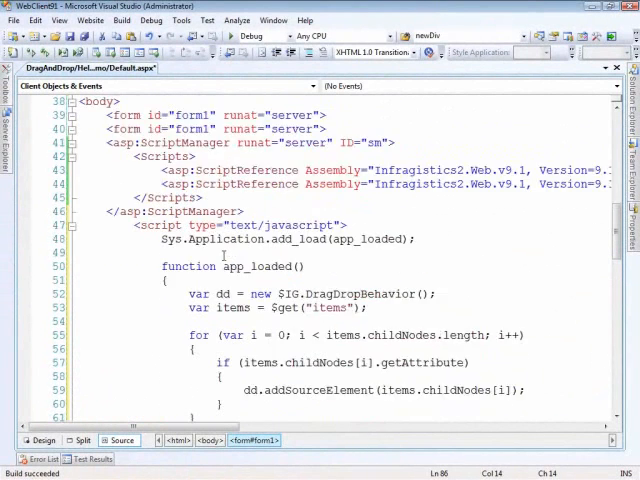
{"action": "scroll", "scroll_direction": "up", "scroll_amount": 3}
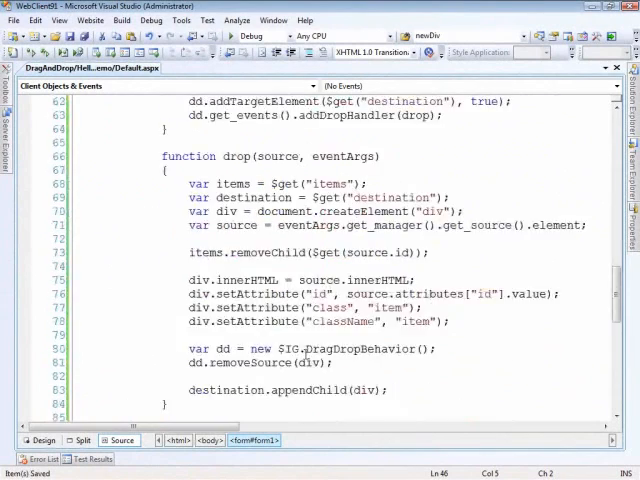
{"action": "scroll", "scroll_direction": "down", "scroll_amount": 3}
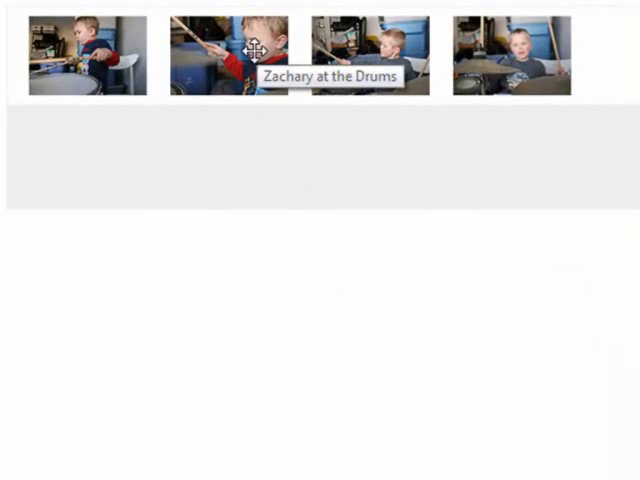
{"action": "mouse_move", "coordinate": [350, 198]}
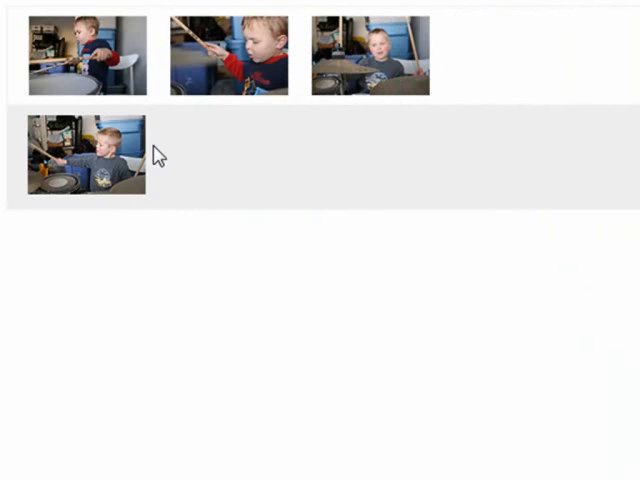
{"action": "mouse_move", "coordinate": [484, 63]}
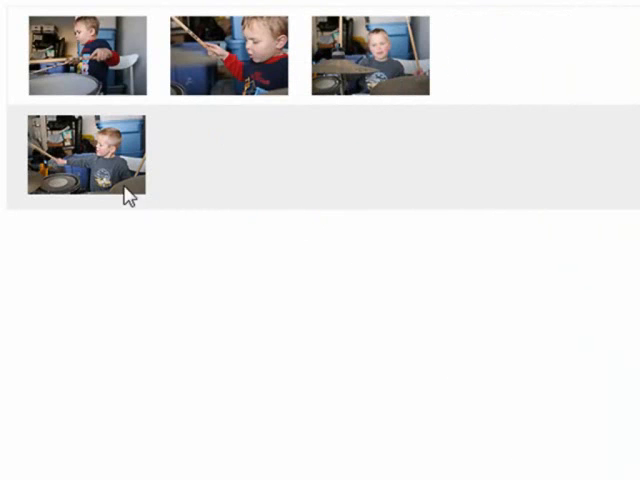
{"action": "mouse_move", "coordinate": [120, 150]}
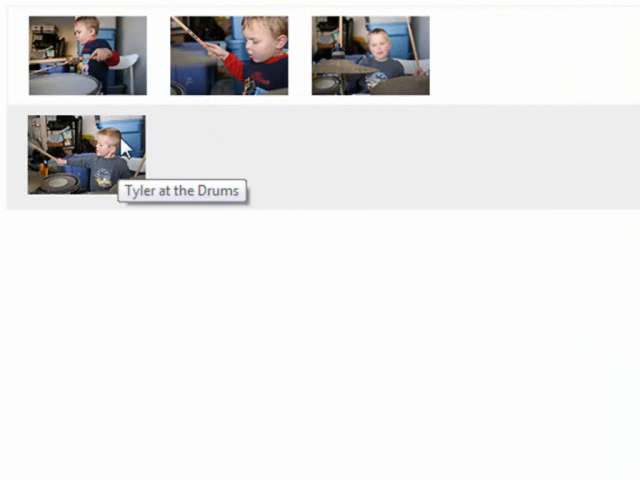